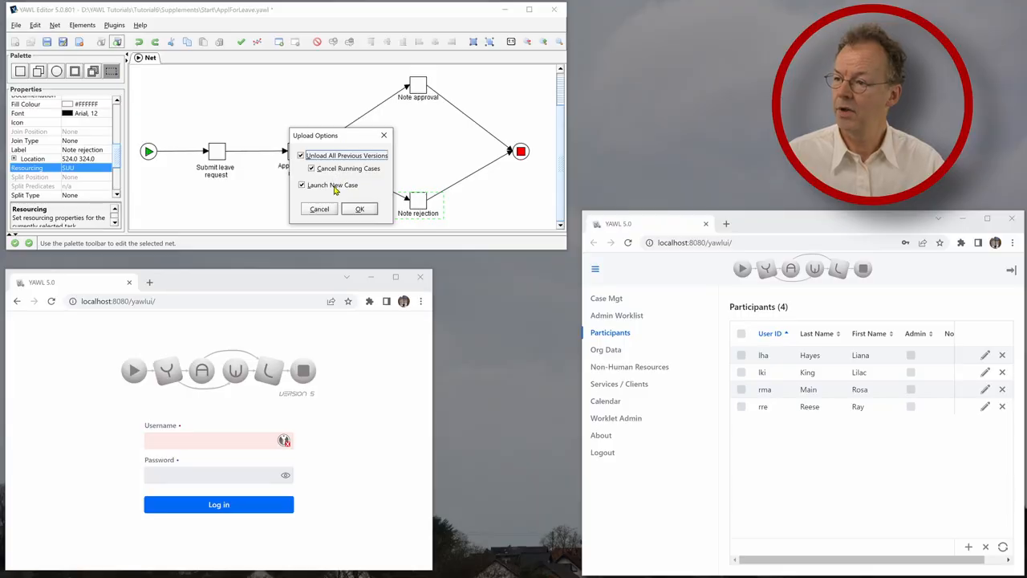
# Confirm the upload options to launch new case 1 and dismiss the success message
pyautogui.click(359, 208)
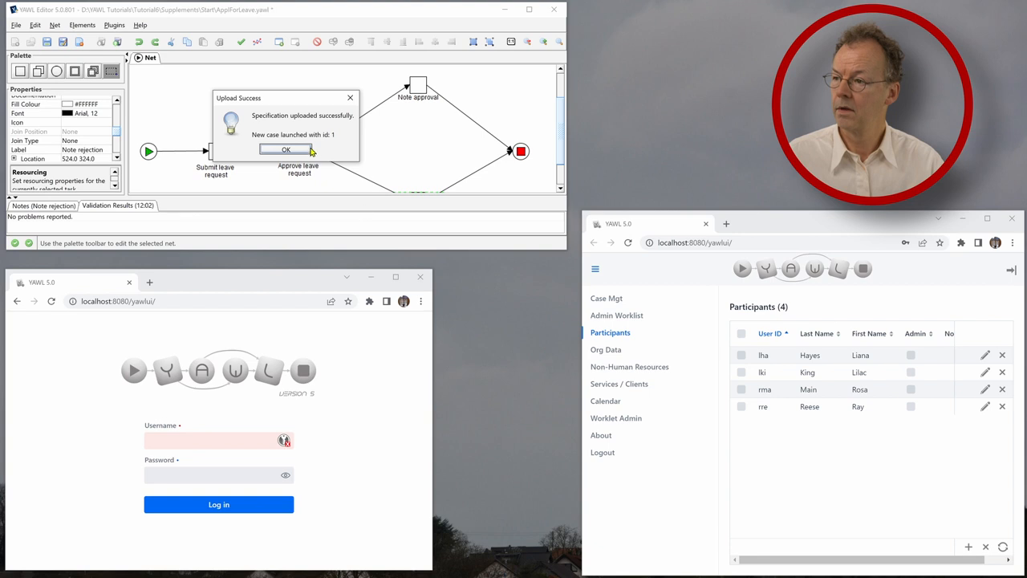
pyautogui.moveTo(297, 155)
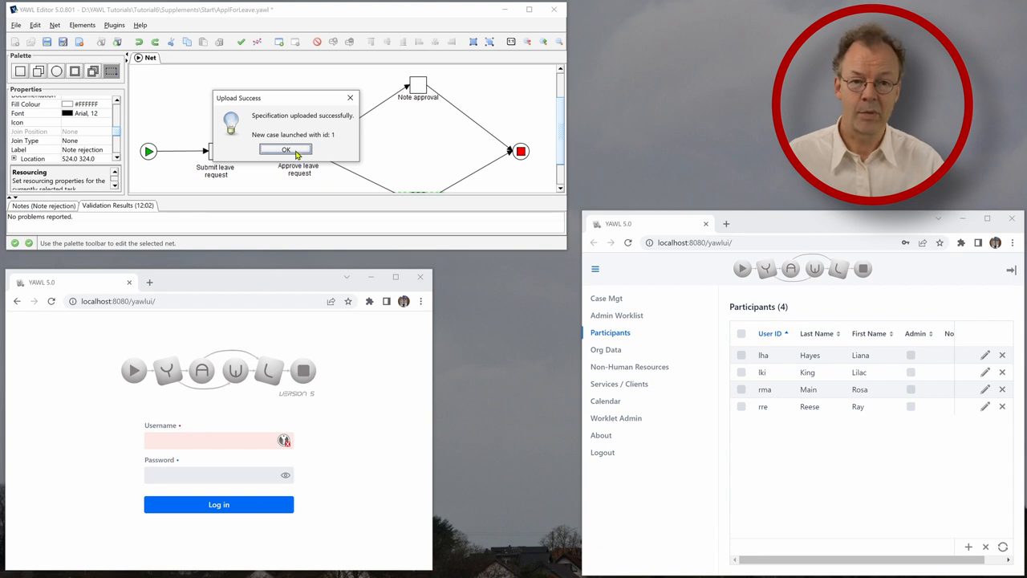
pyautogui.click(286, 151)
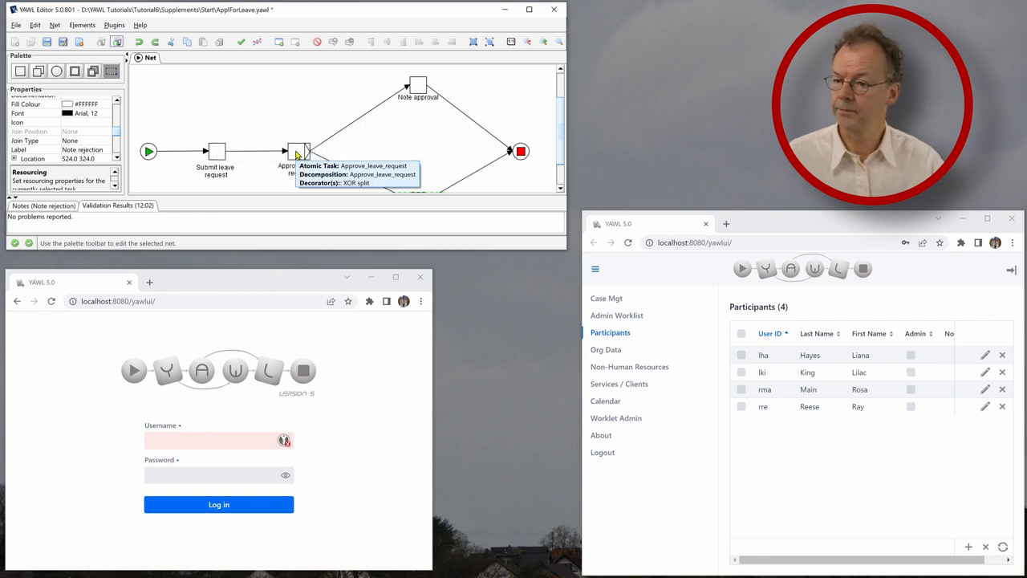
pyautogui.moveTo(800, 411)
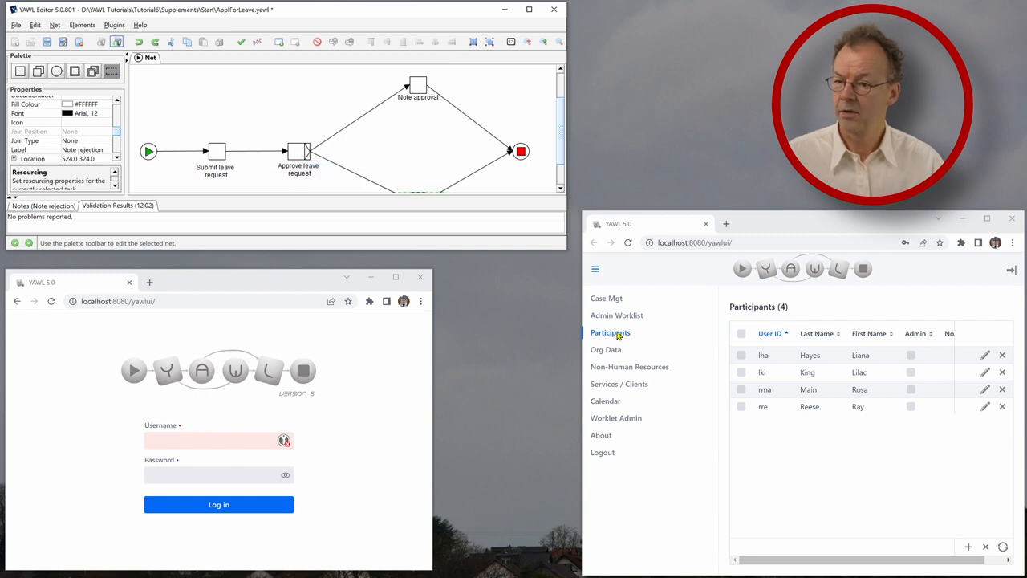
pyautogui.moveTo(607, 297)
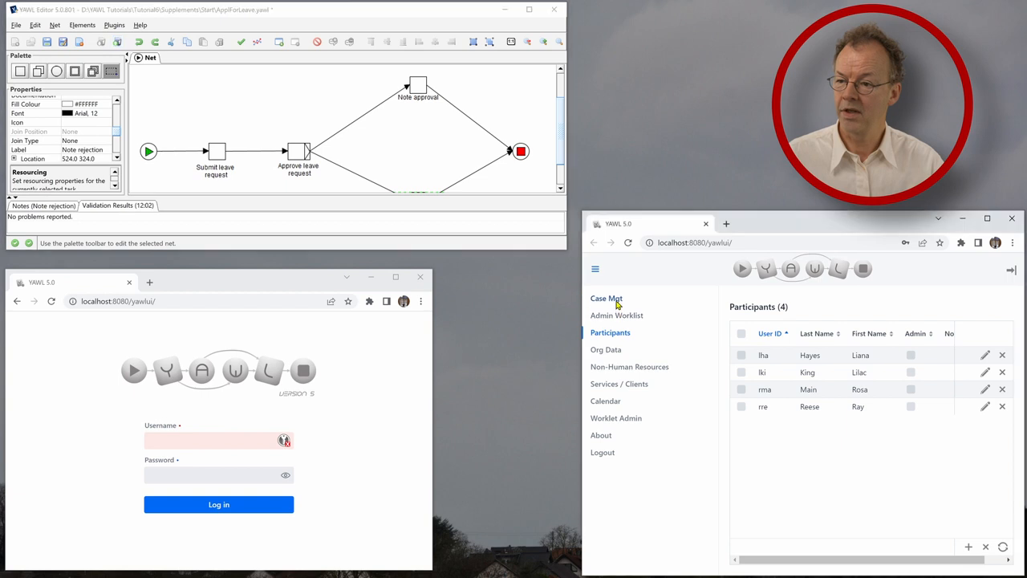
# View Case Mgt showing case 1, then the Admin Worklist with its Submit_leave_request item
pyautogui.click(607, 297)
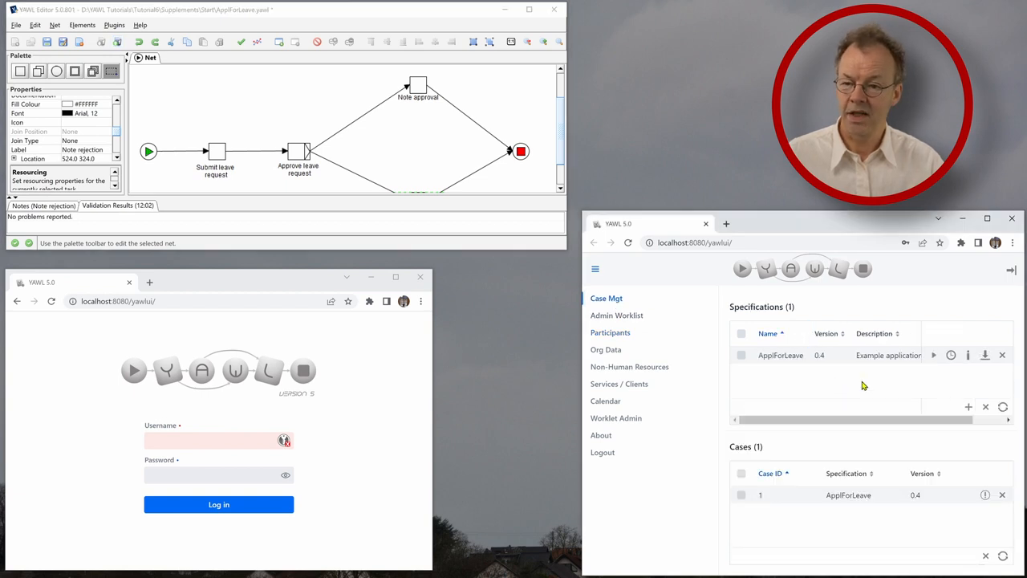
pyautogui.moveTo(809, 514)
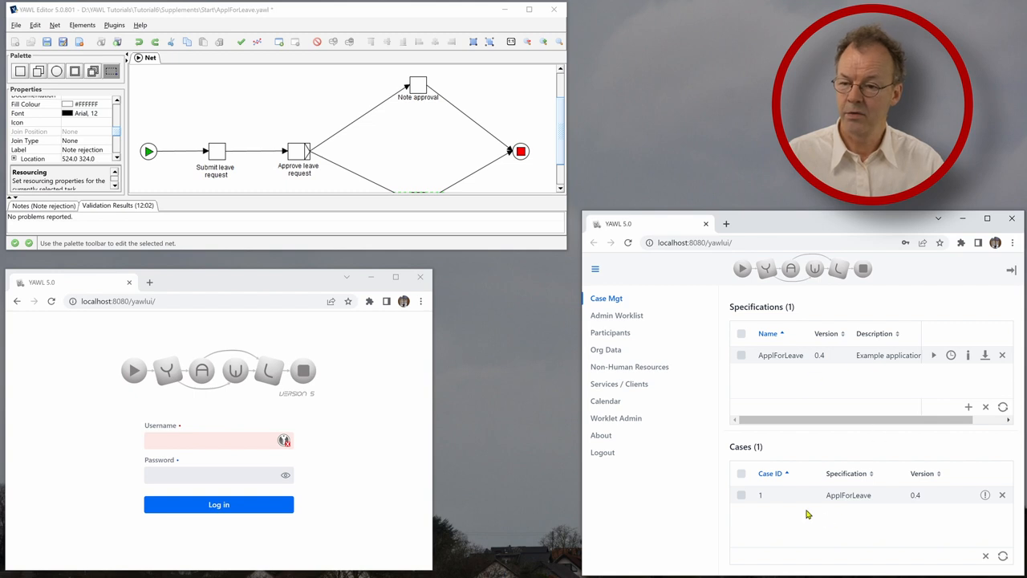
pyautogui.moveTo(785, 504)
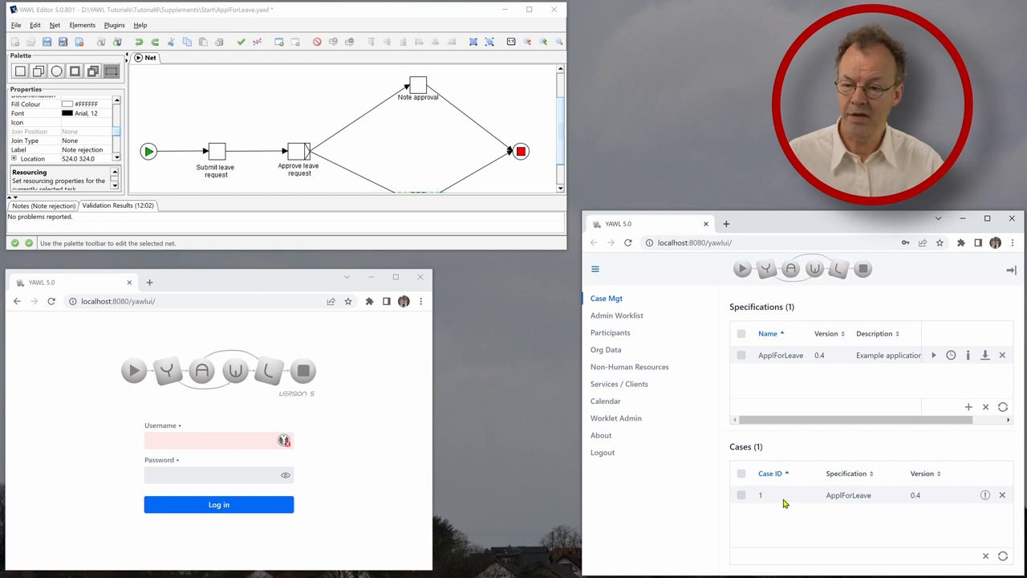
pyautogui.moveTo(819, 504)
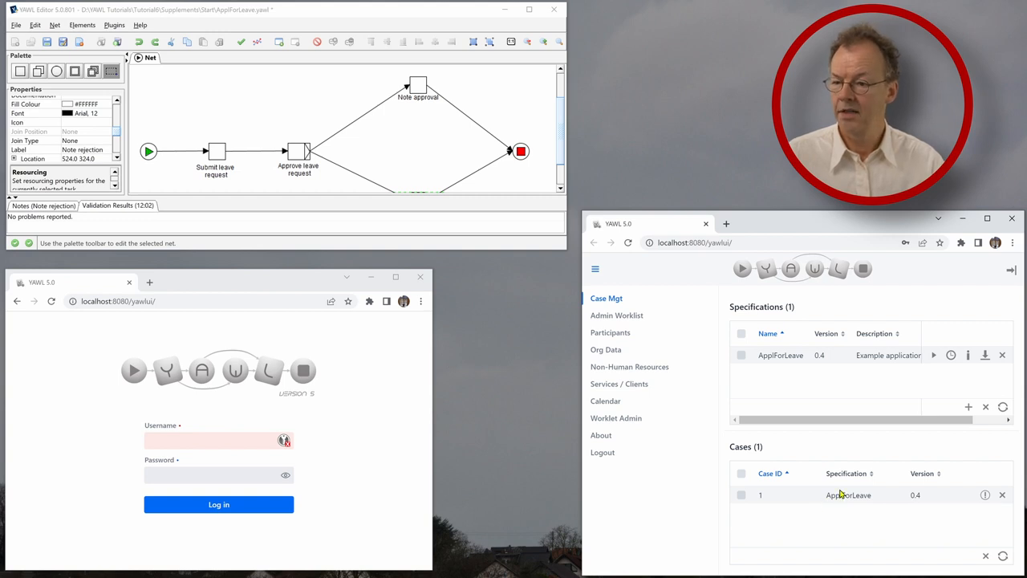
pyautogui.moveTo(639, 328)
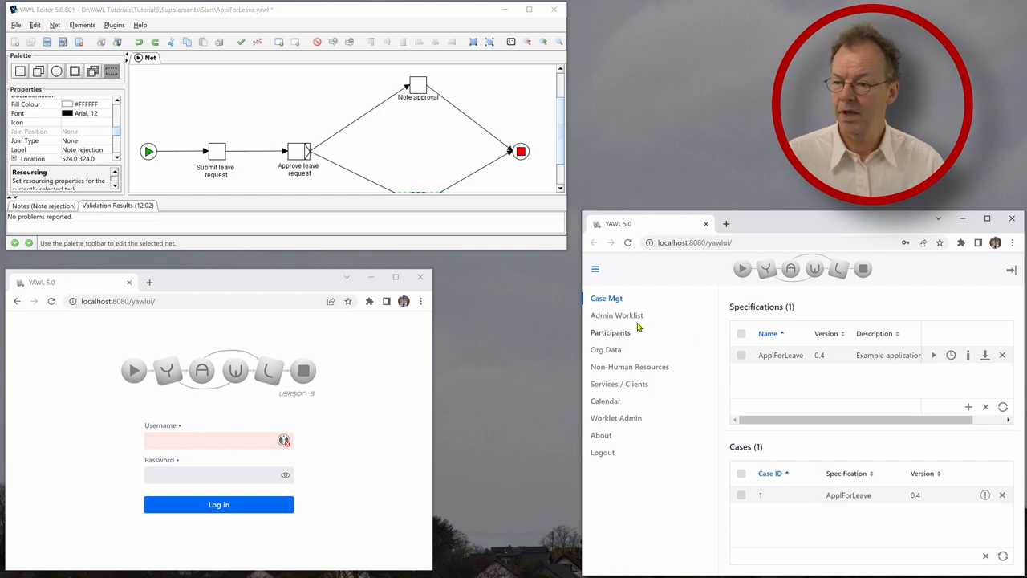
pyautogui.click(616, 315)
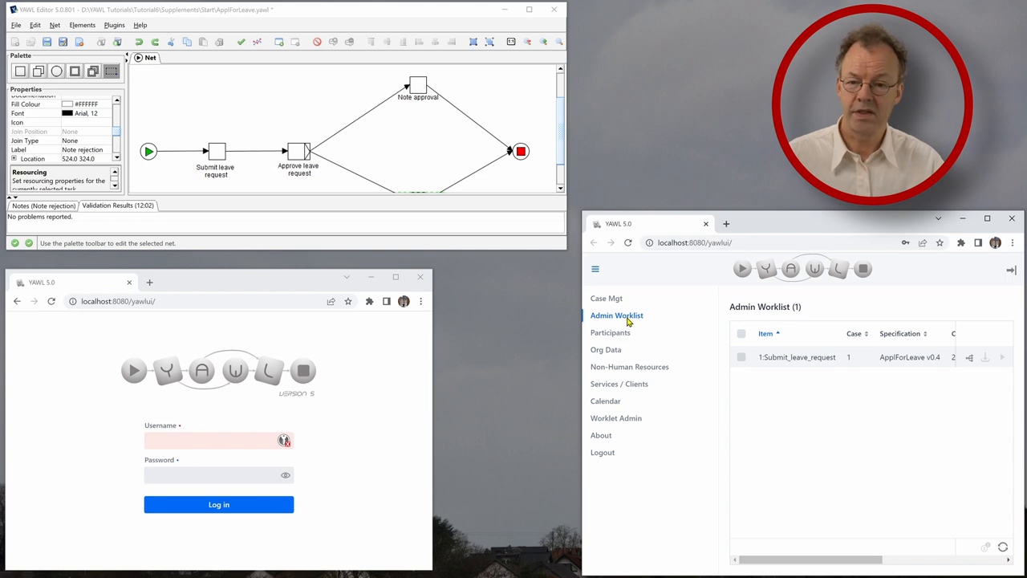
pyautogui.moveTo(966, 361)
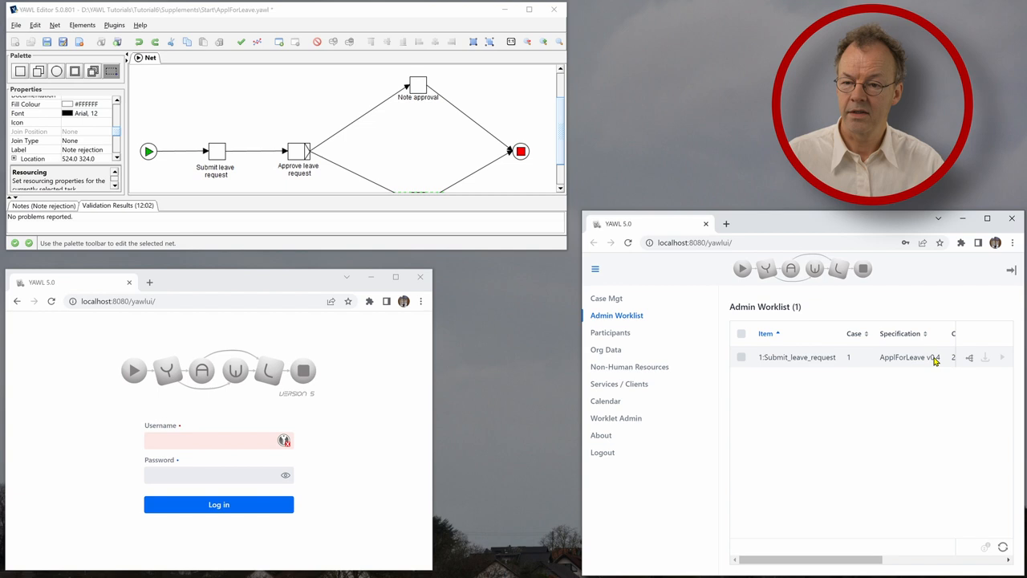
pyautogui.moveTo(581, 382)
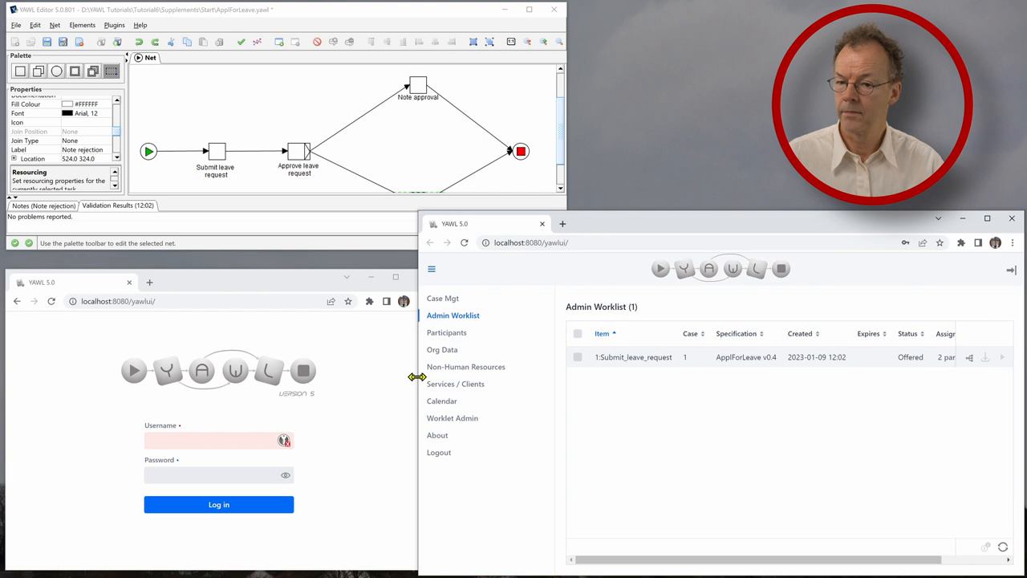
# Recheck Case Mgt and the Admin Worklist, then bring the participant login window forward
pyautogui.click(443, 297)
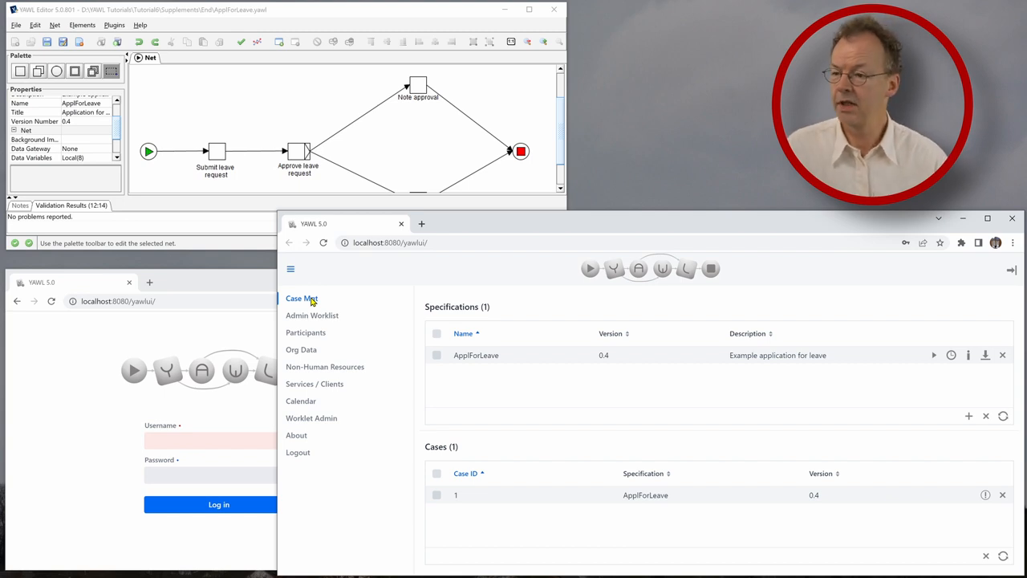
pyautogui.moveTo(327, 315)
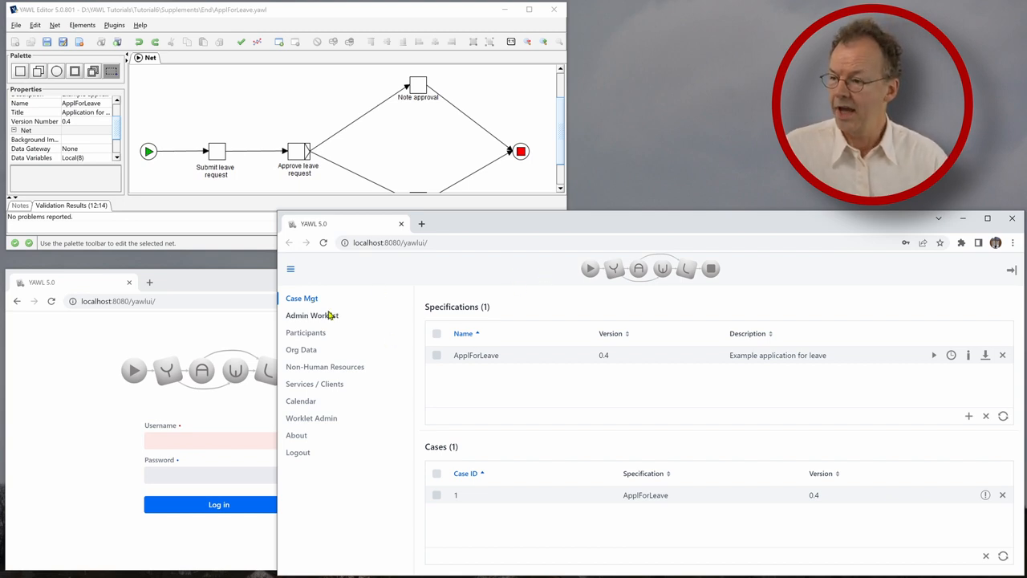
pyautogui.moveTo(530, 368)
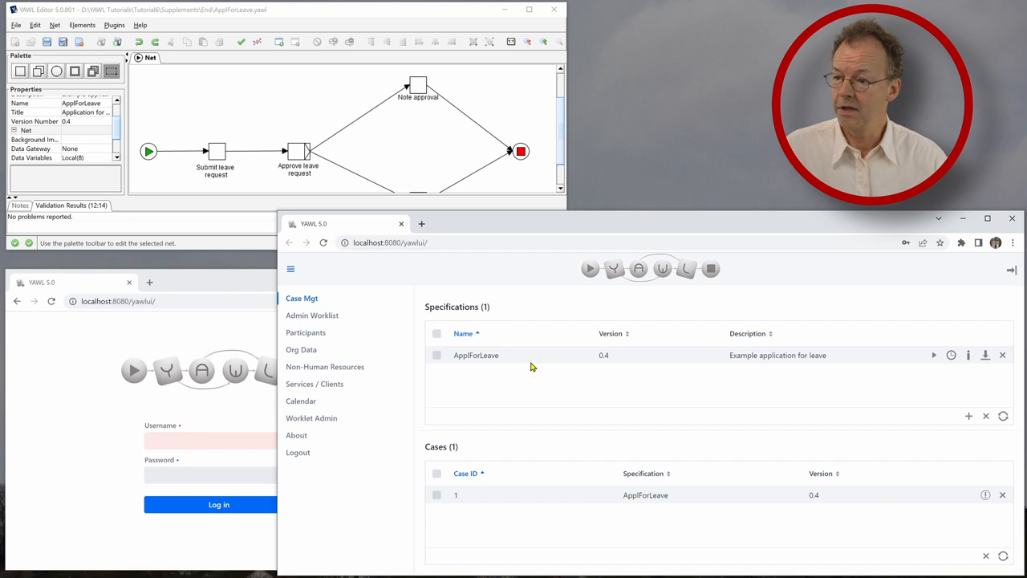
pyautogui.moveTo(570, 498)
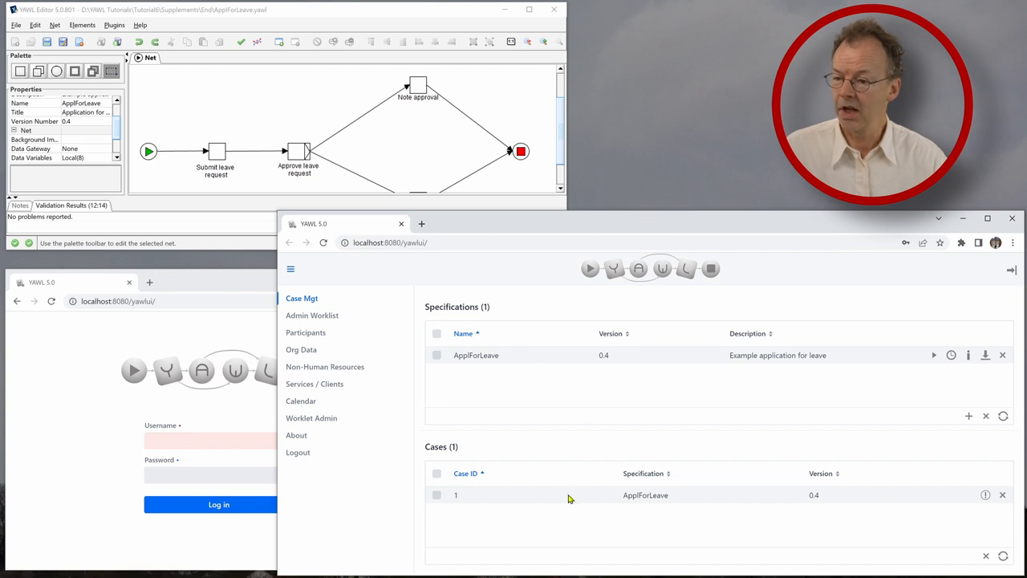
pyautogui.moveTo(694, 478)
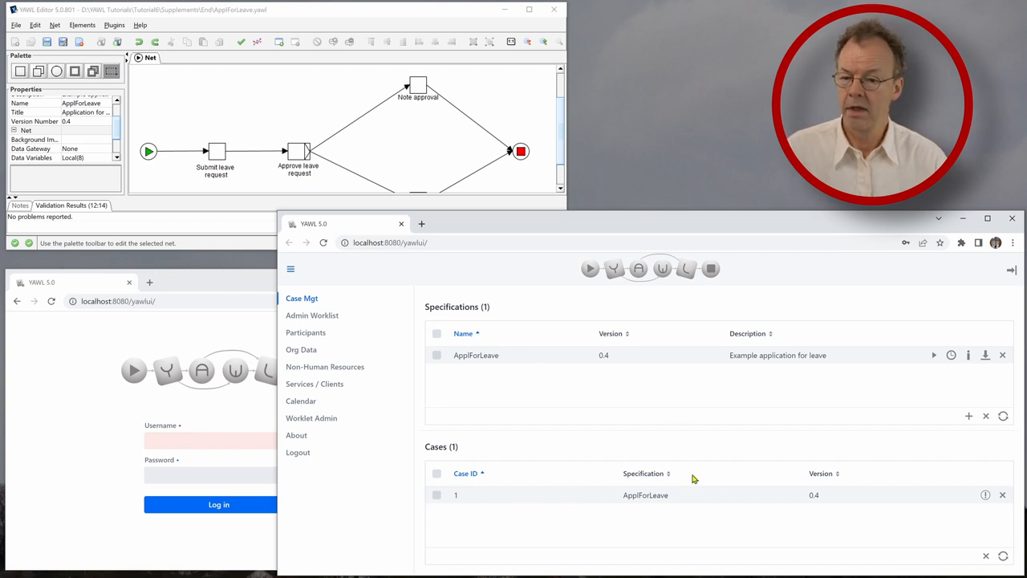
pyautogui.moveTo(314, 360)
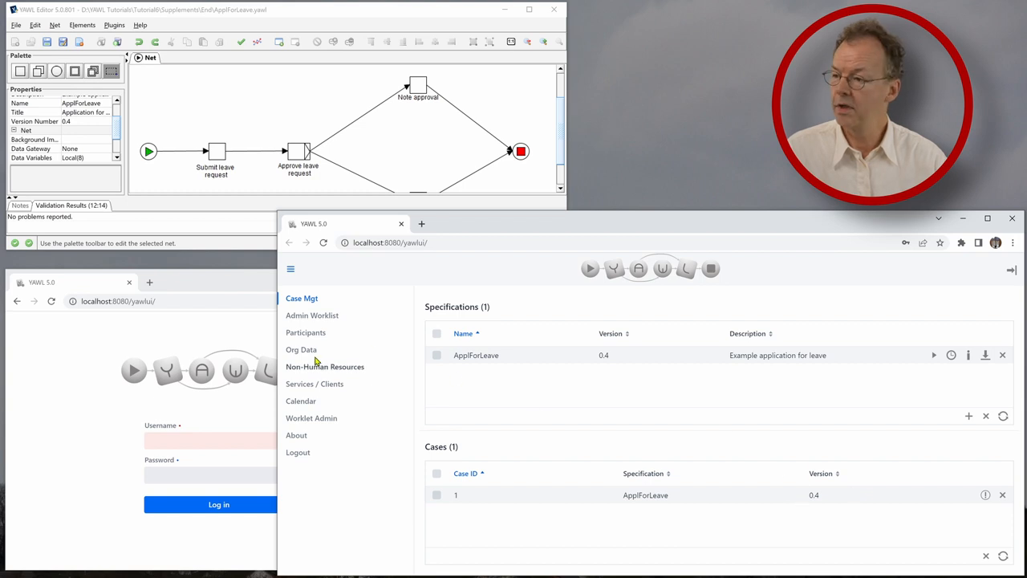
pyautogui.moveTo(311, 314)
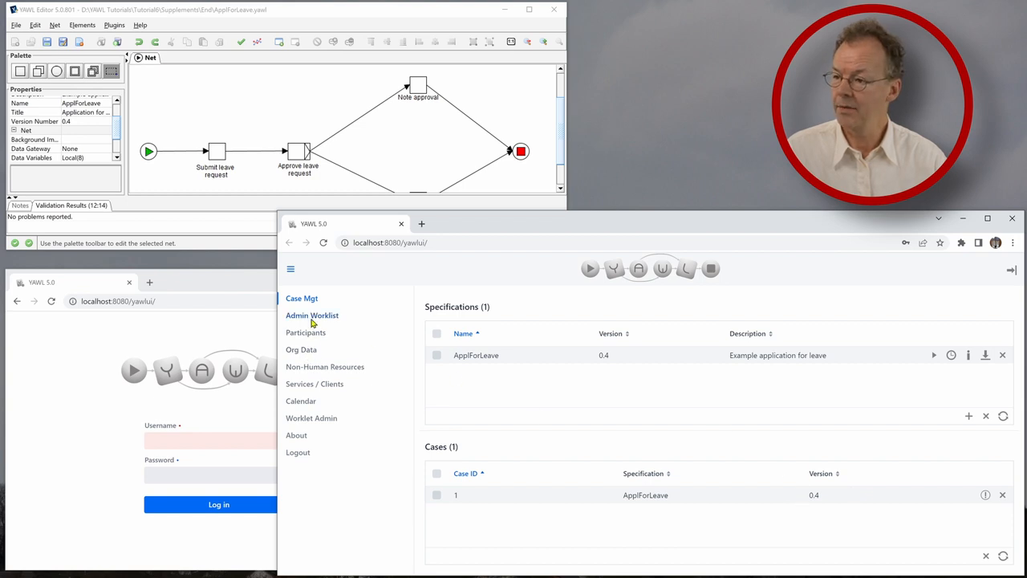
pyautogui.click(312, 315)
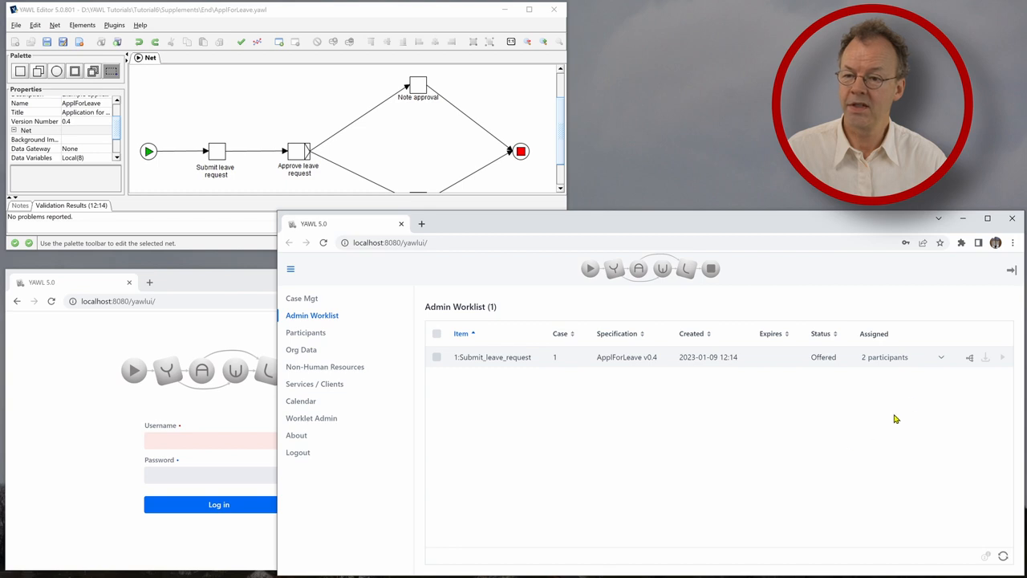
pyautogui.click(941, 357)
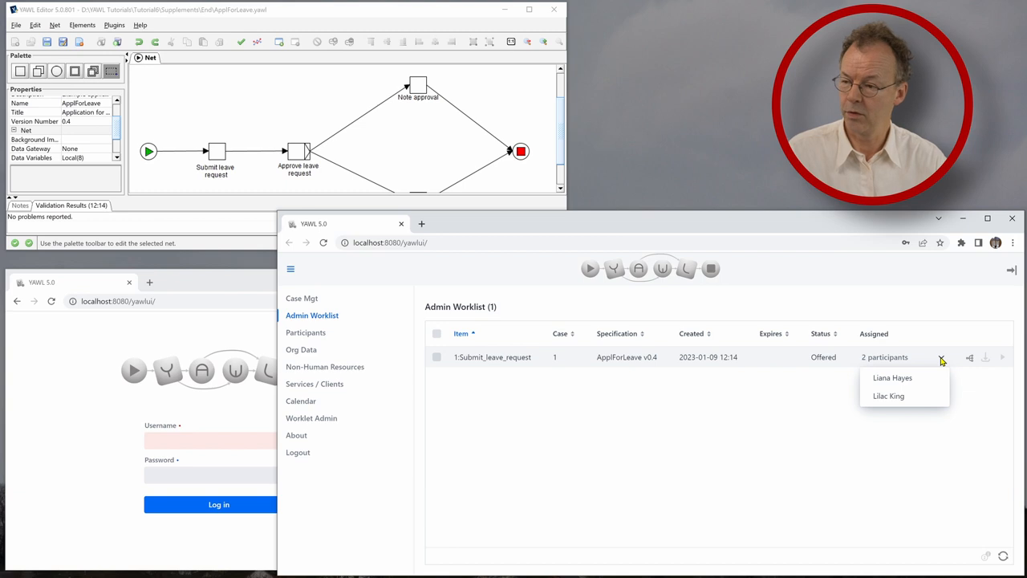
pyautogui.moveTo(694, 446)
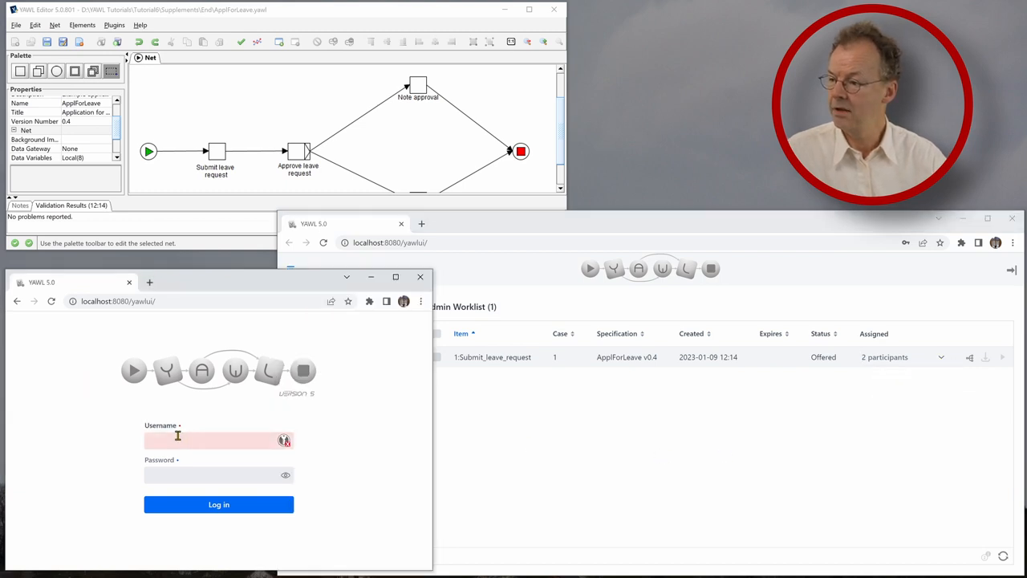
# Log in as the requesting participant using the saved username and password
pyautogui.click(216, 440)
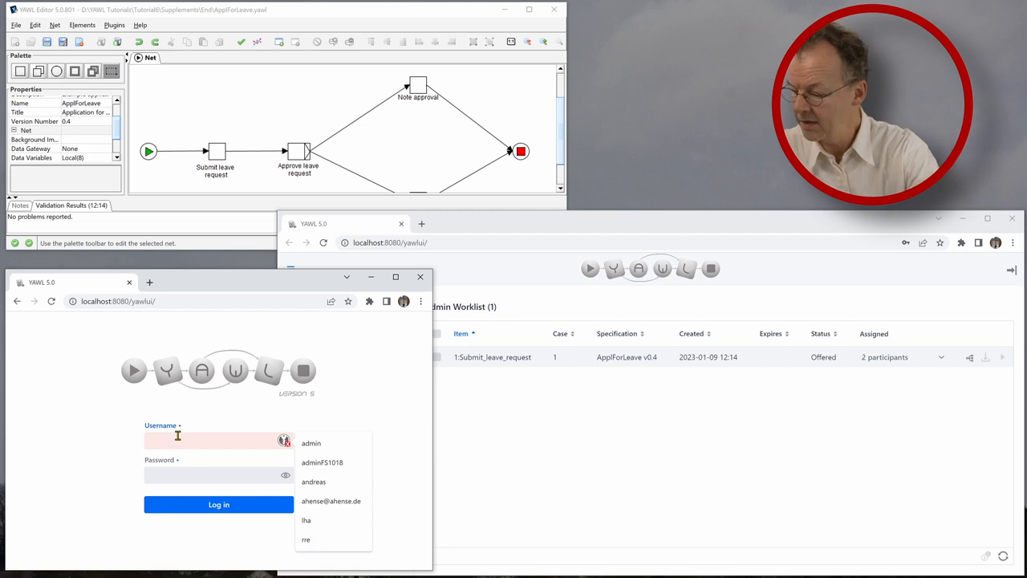
pyautogui.click(305, 520)
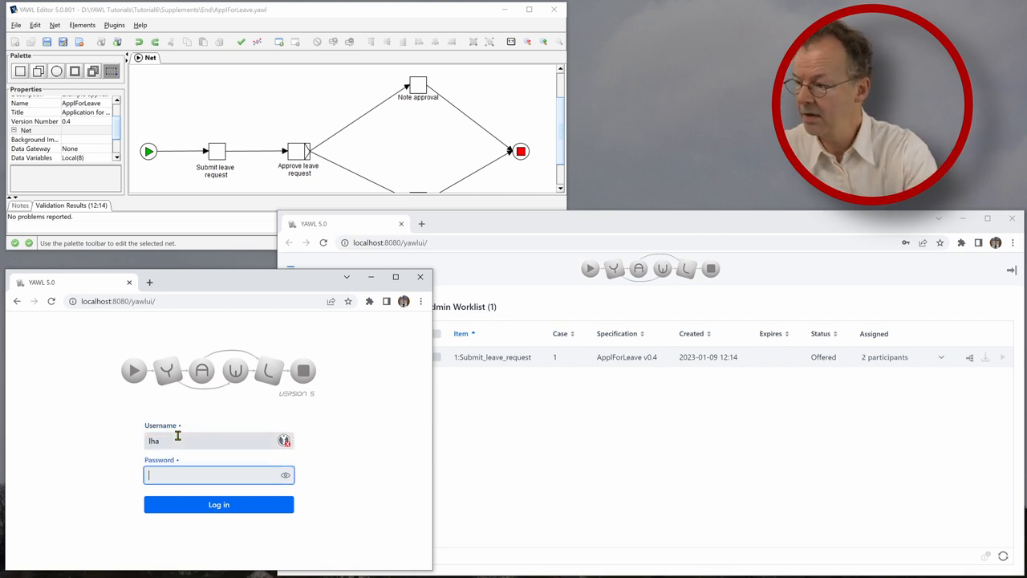
pyautogui.write('••••')
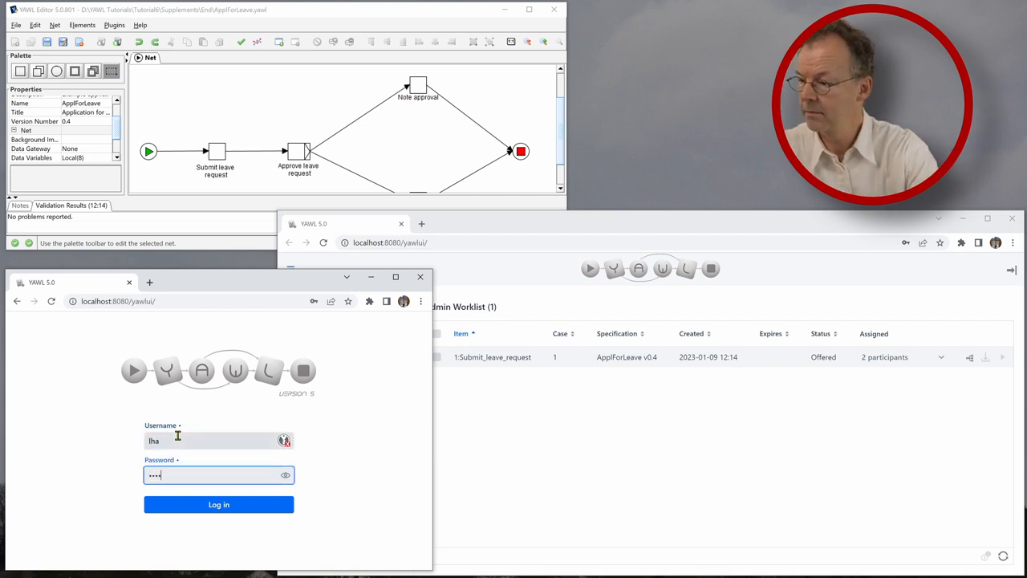
pyautogui.click(219, 504)
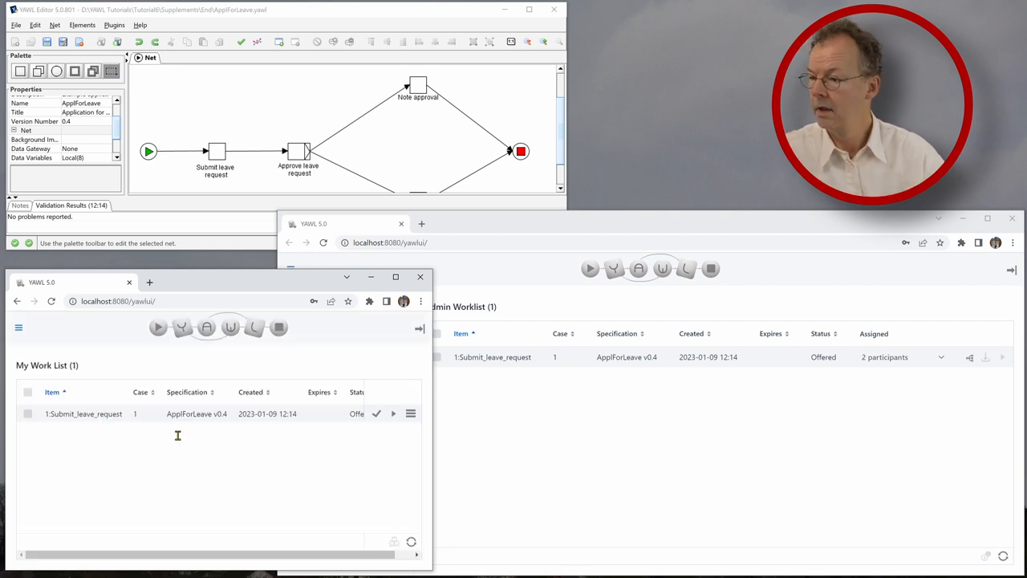
# Accept and start case 1's Submit_leave_request work item and open its form
pyautogui.click(376, 414)
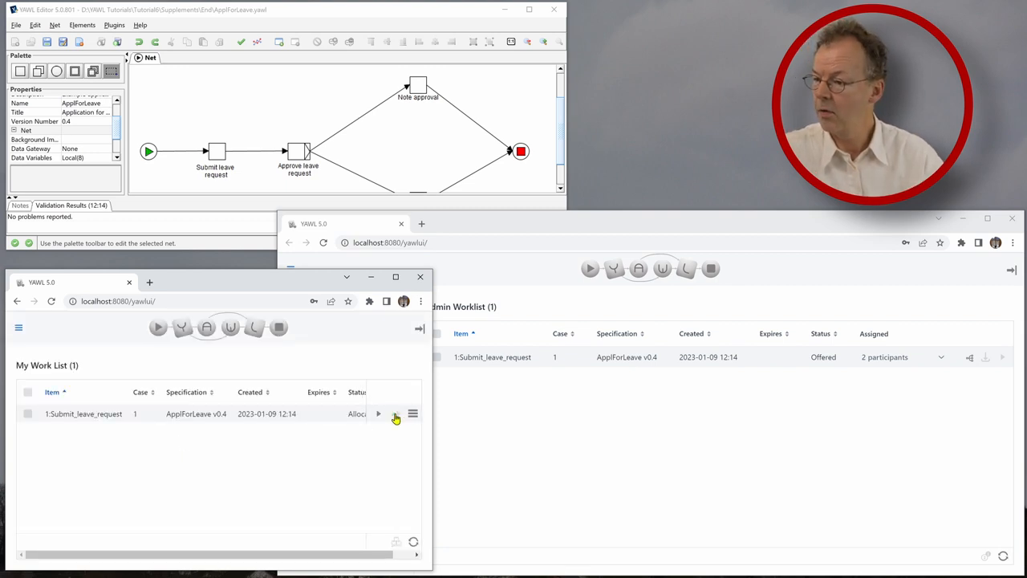
pyautogui.click(379, 414)
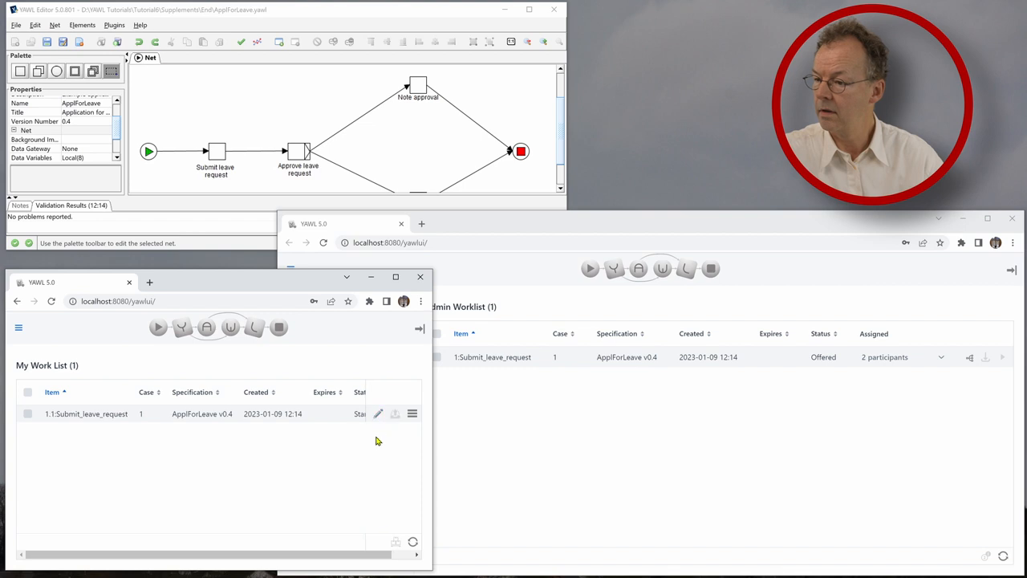
pyautogui.click(379, 414)
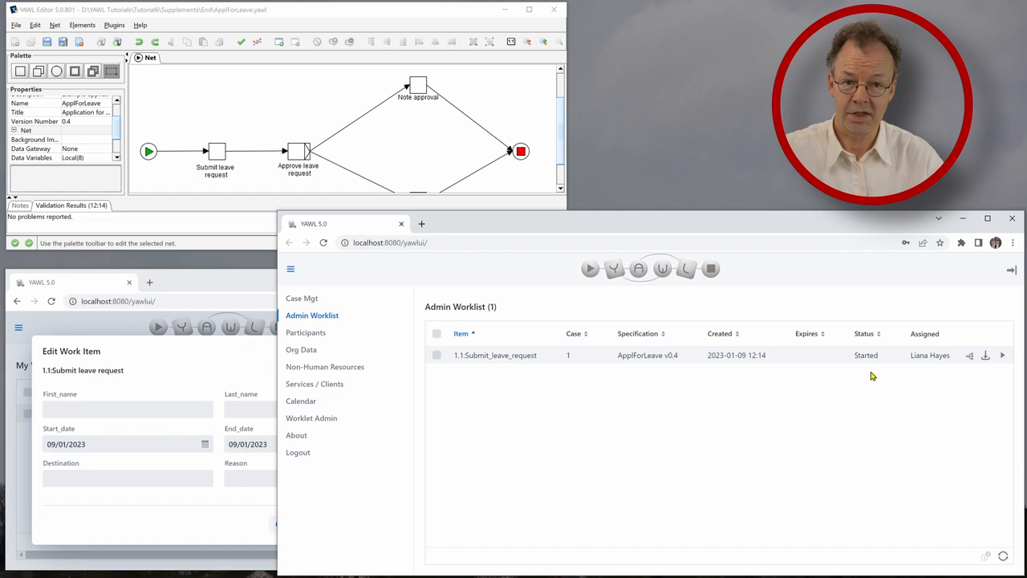
pyautogui.moveTo(934, 371)
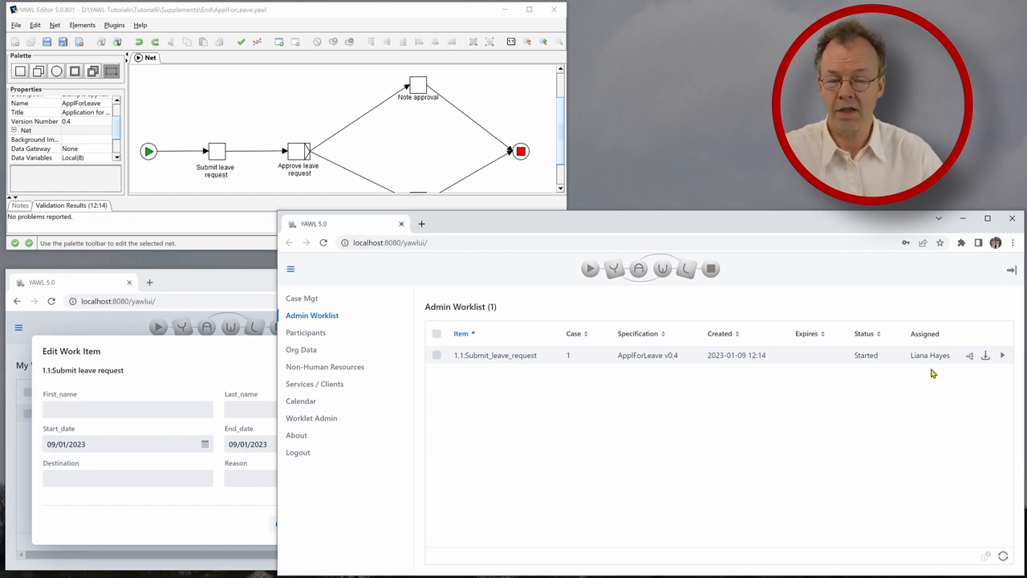
pyautogui.moveTo(931, 383)
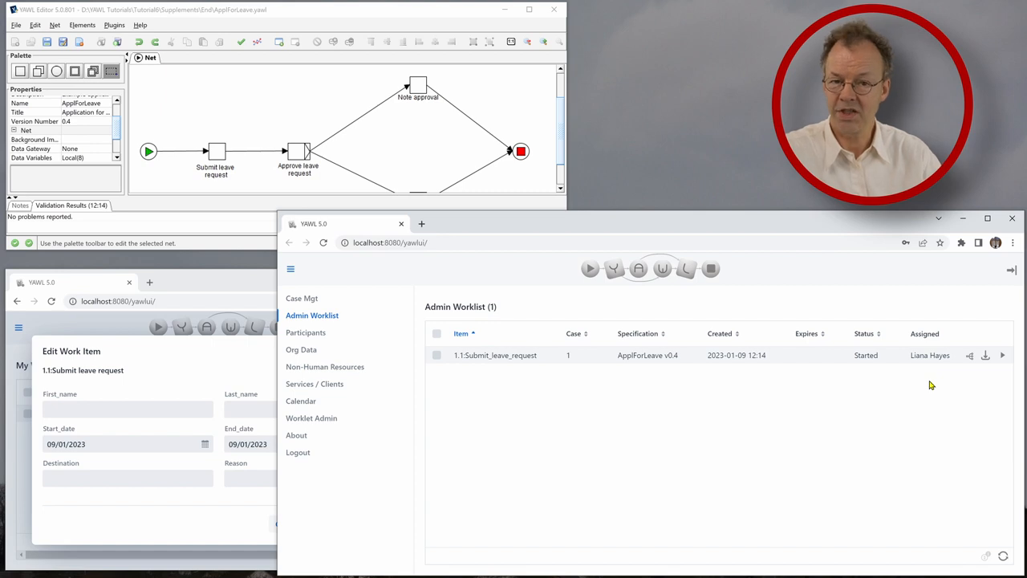
pyautogui.moveTo(215, 317)
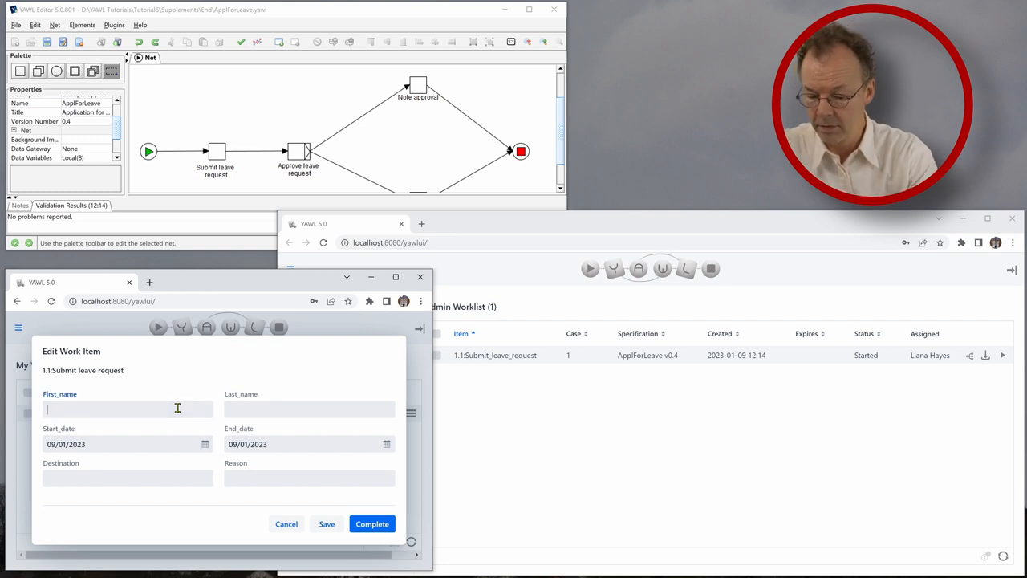
pyautogui.write('Liana')
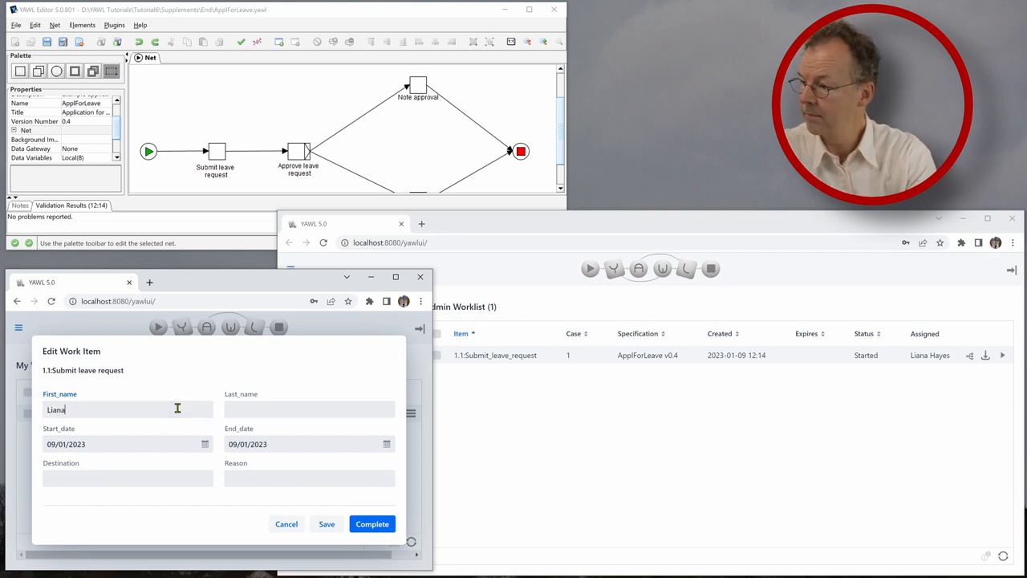
pyautogui.write('Hayes')
pyautogui.click(127, 480)
pyautogui.write('Munich')
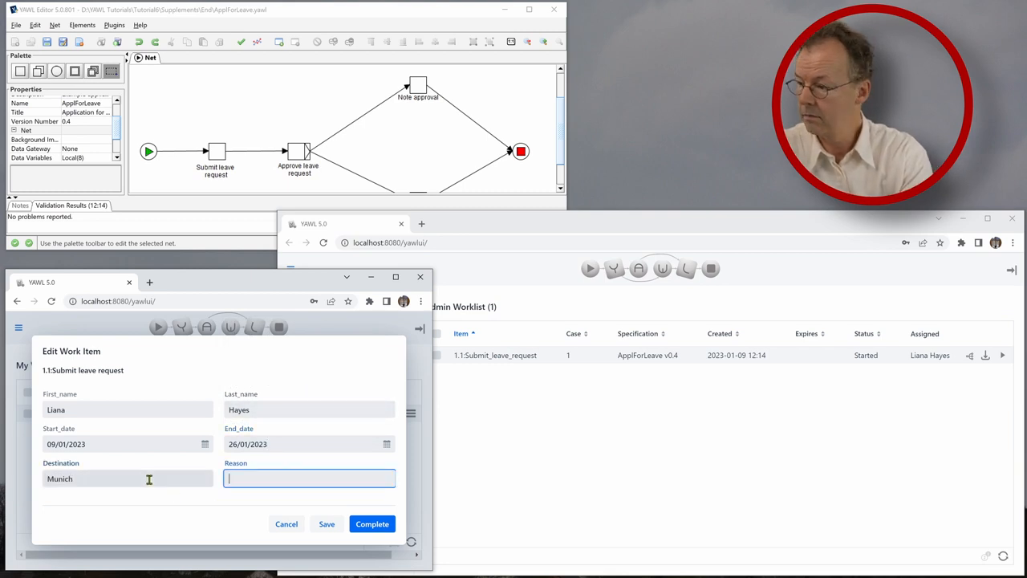
pyautogui.write('Confere')
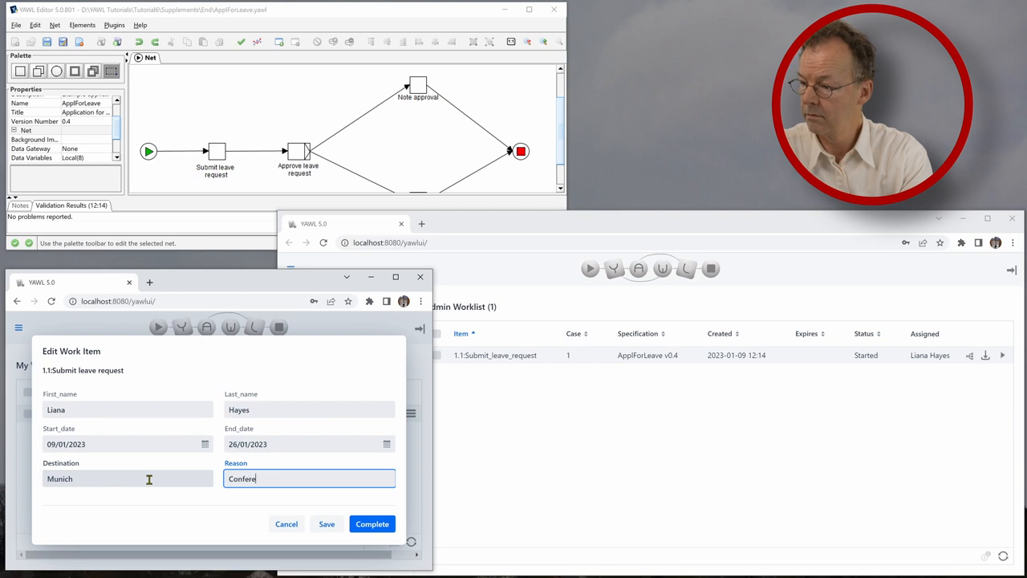
pyautogui.write('nce')
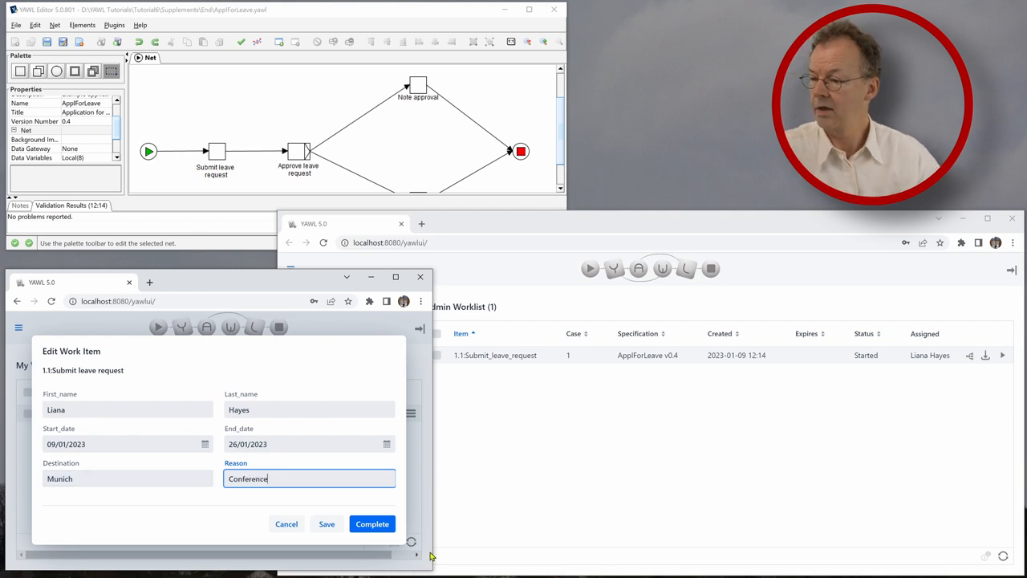
pyautogui.click(372, 524)
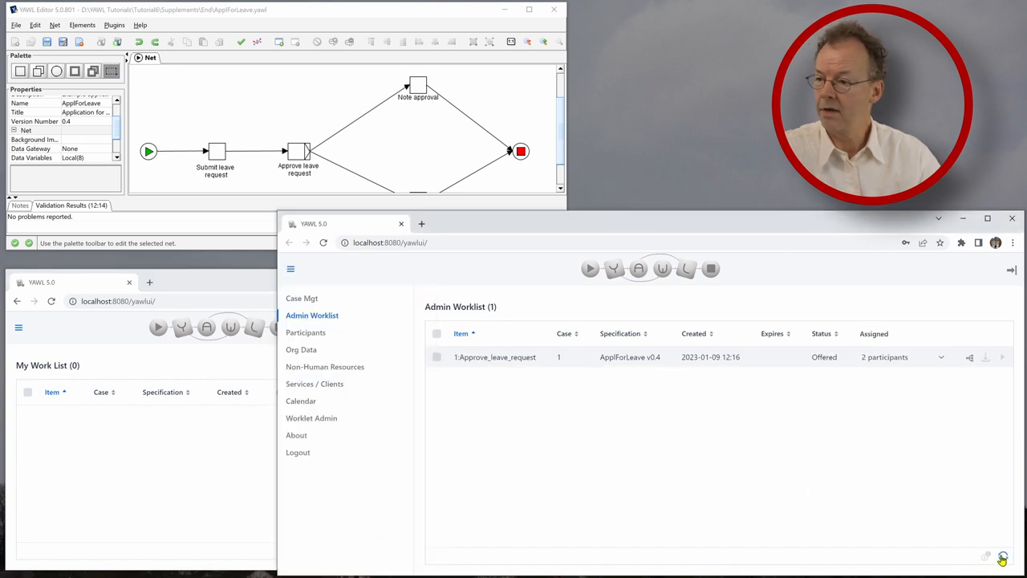
pyautogui.moveTo(883, 508)
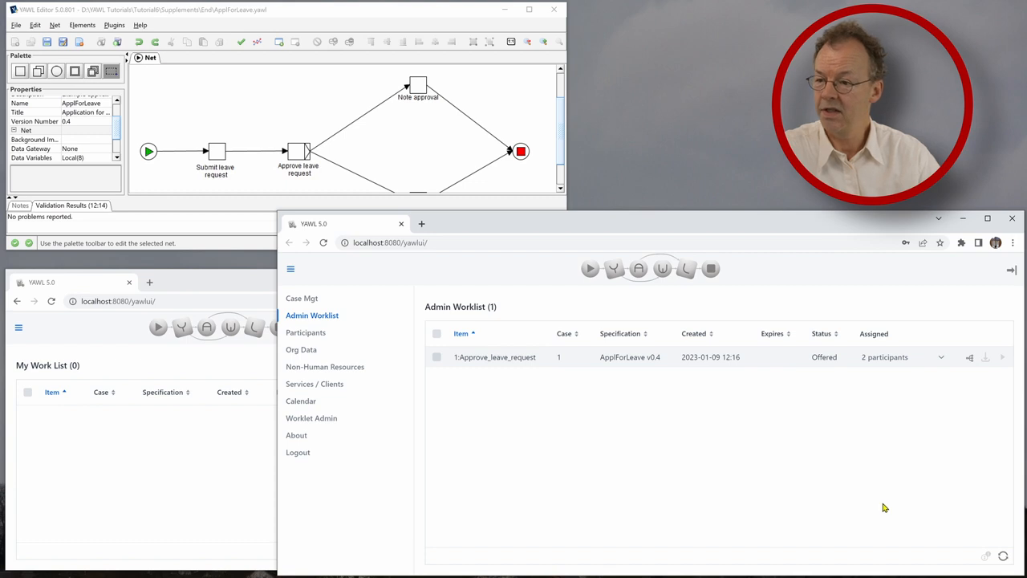
pyautogui.moveTo(870, 376)
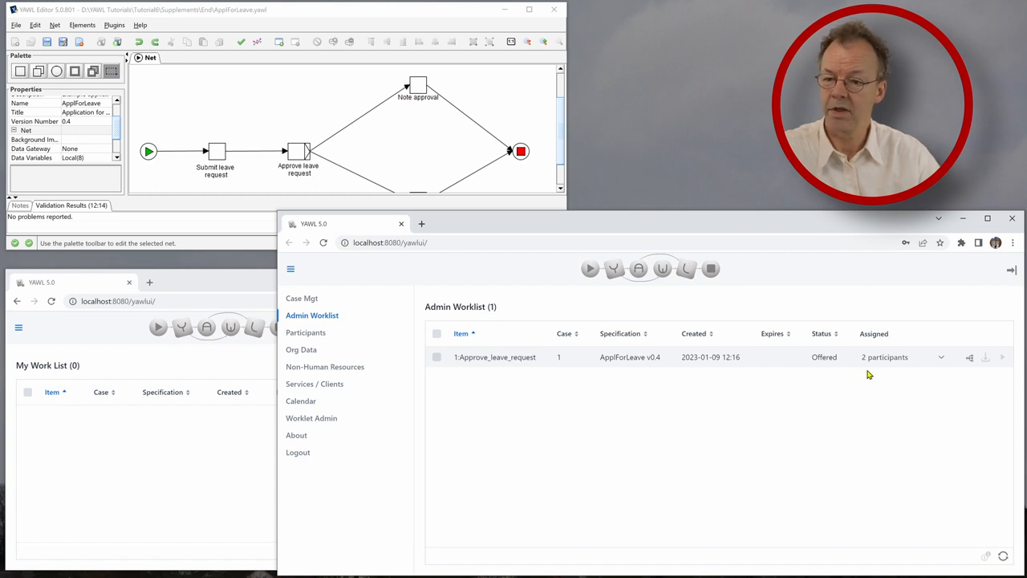
# Bring the requester's My Work List window forward, showing no items
pyautogui.click(941, 357)
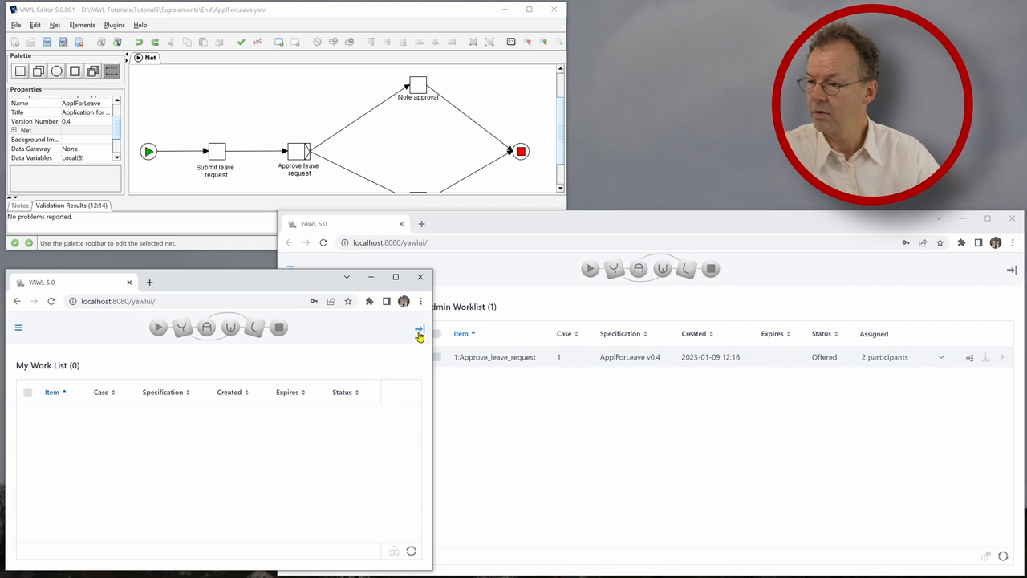
# Log out of the requester's session and log in as the approving user
pyautogui.click(419, 329)
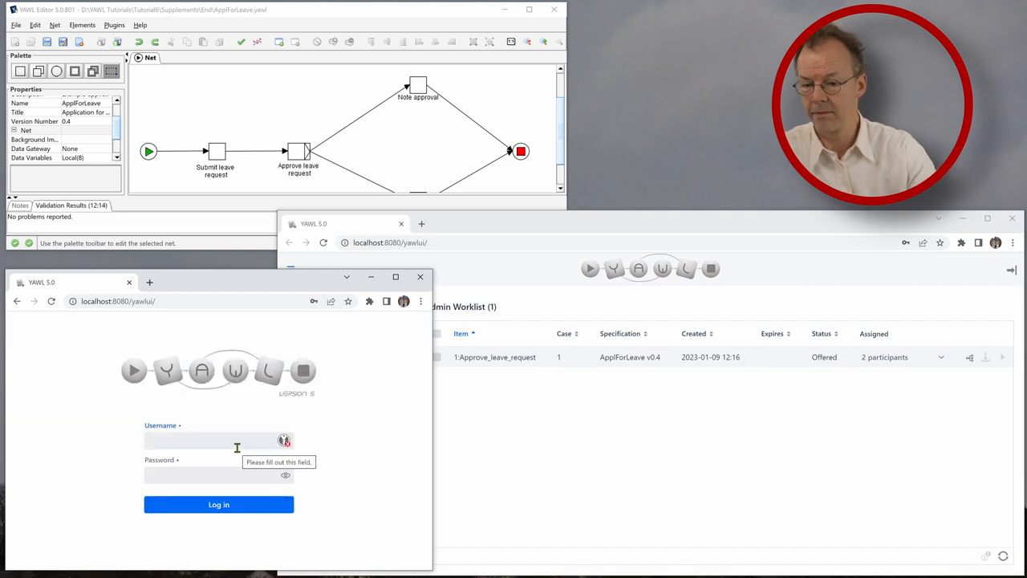
pyautogui.write('rre')
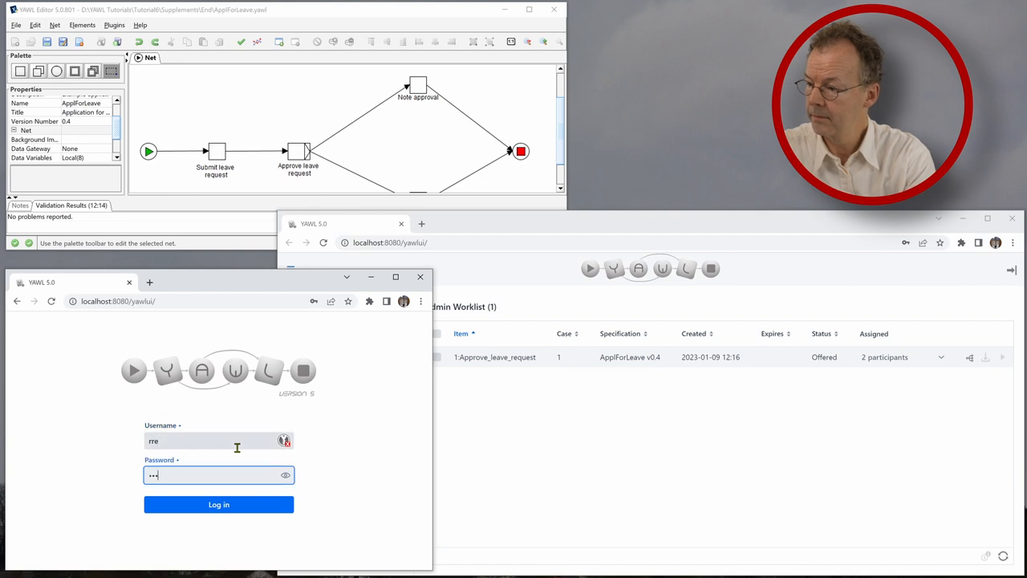
pyautogui.click(219, 504)
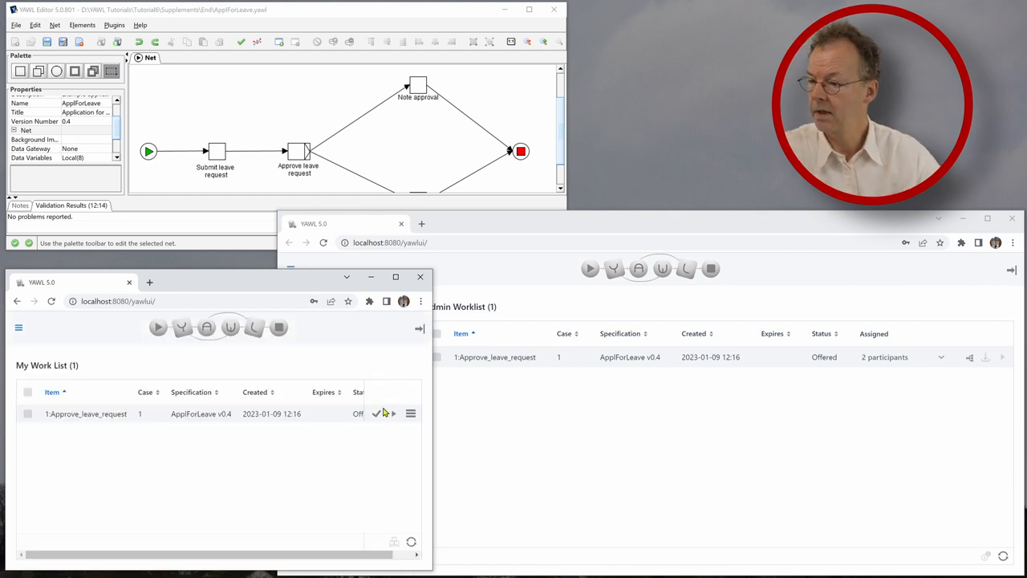
# Accept and start case 1's Approve_leave_request work item
pyautogui.click(375, 414)
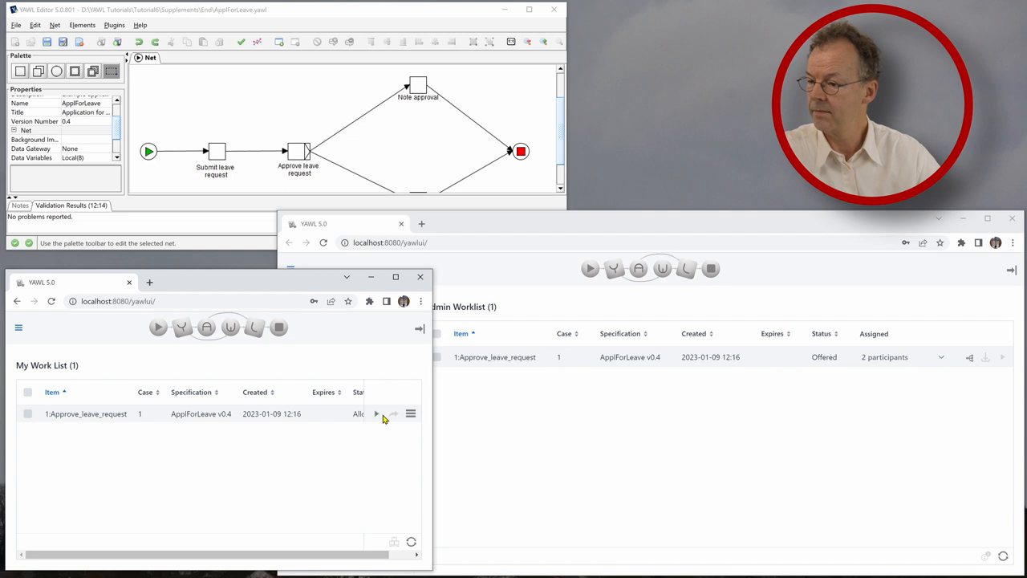
pyautogui.click(376, 414)
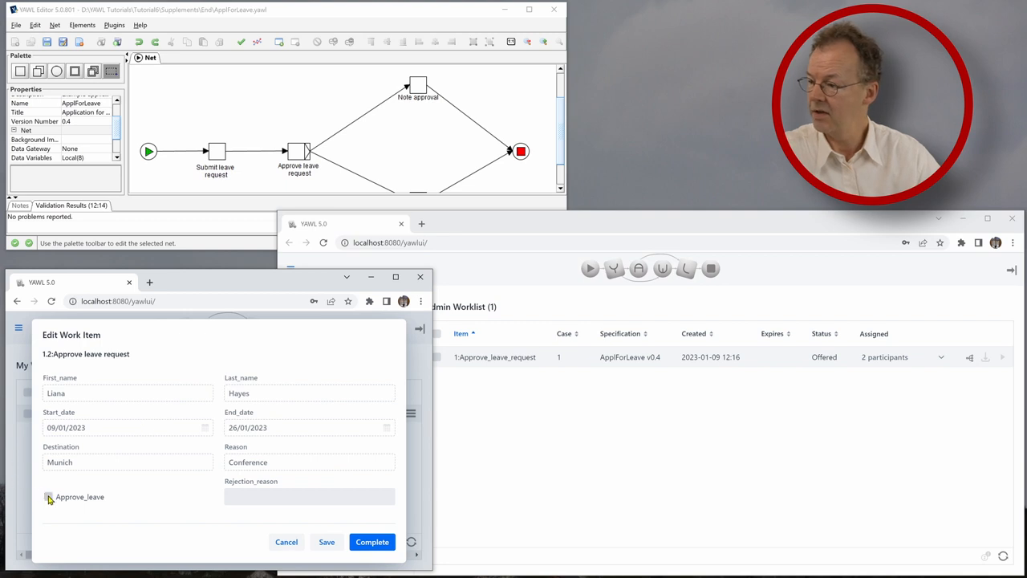
# Approve the leave request with rejection reason 'none' and complete the work item
pyautogui.click(48, 496)
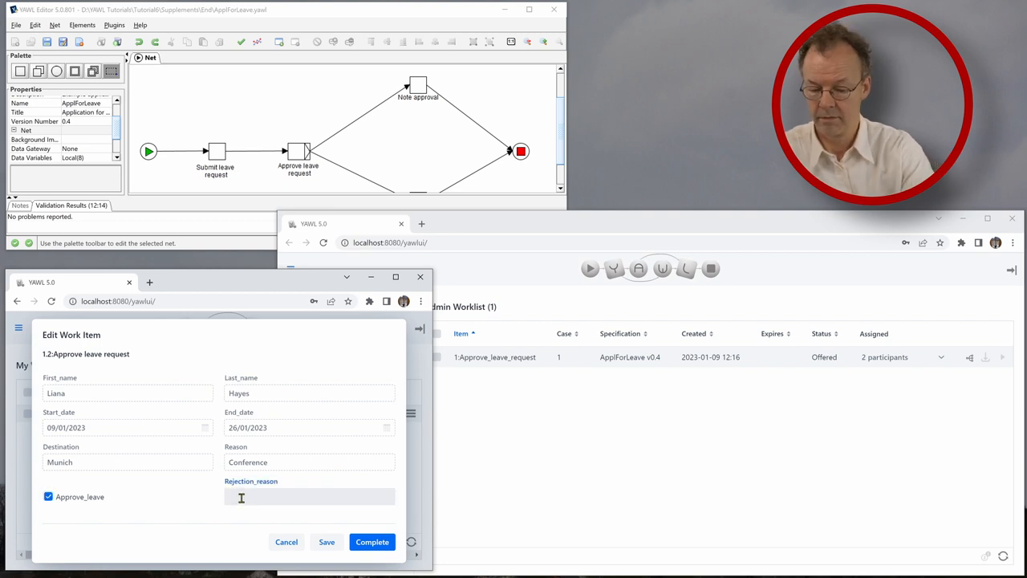
pyautogui.write('none')
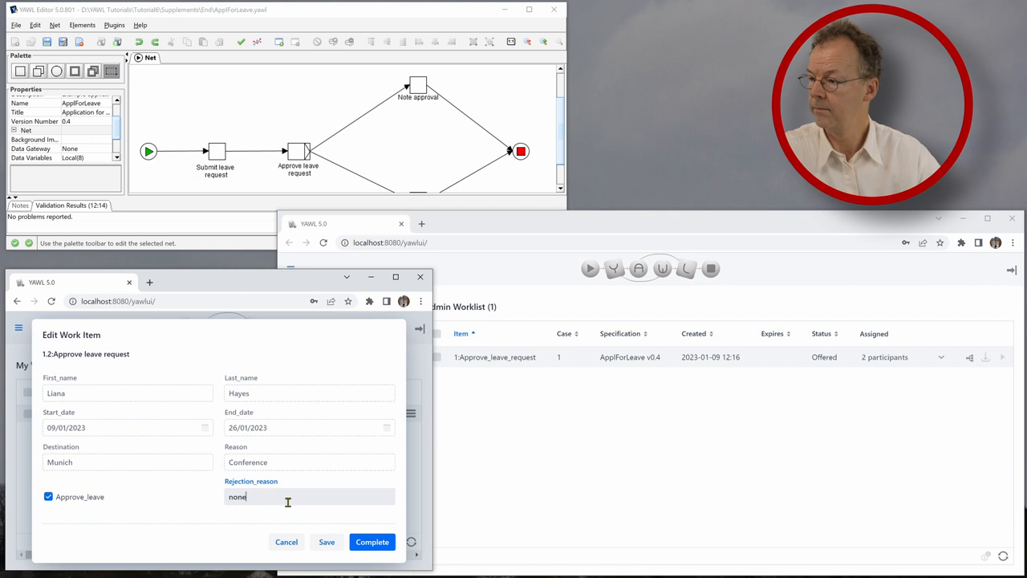
pyautogui.click(372, 542)
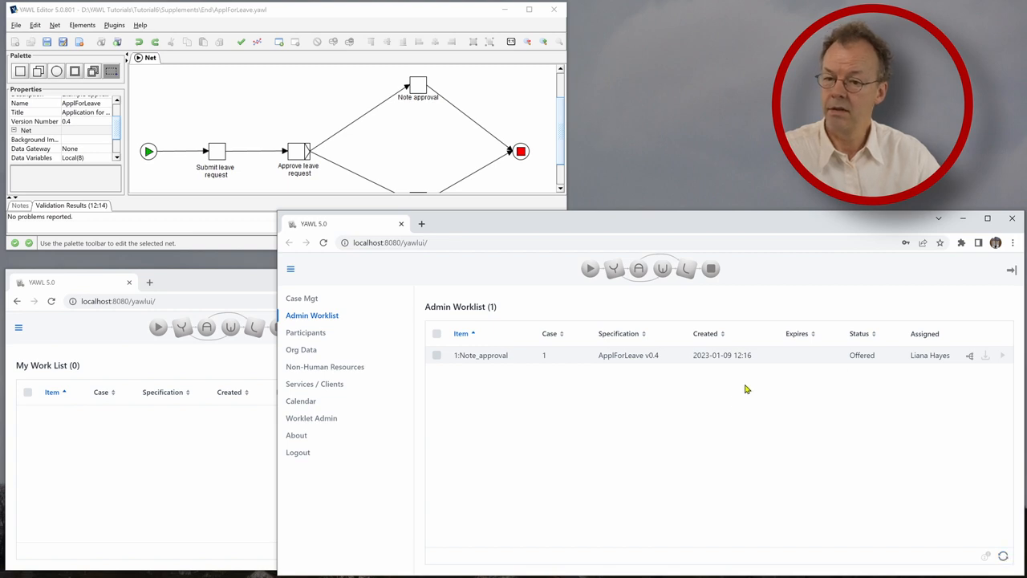
pyautogui.moveTo(921, 366)
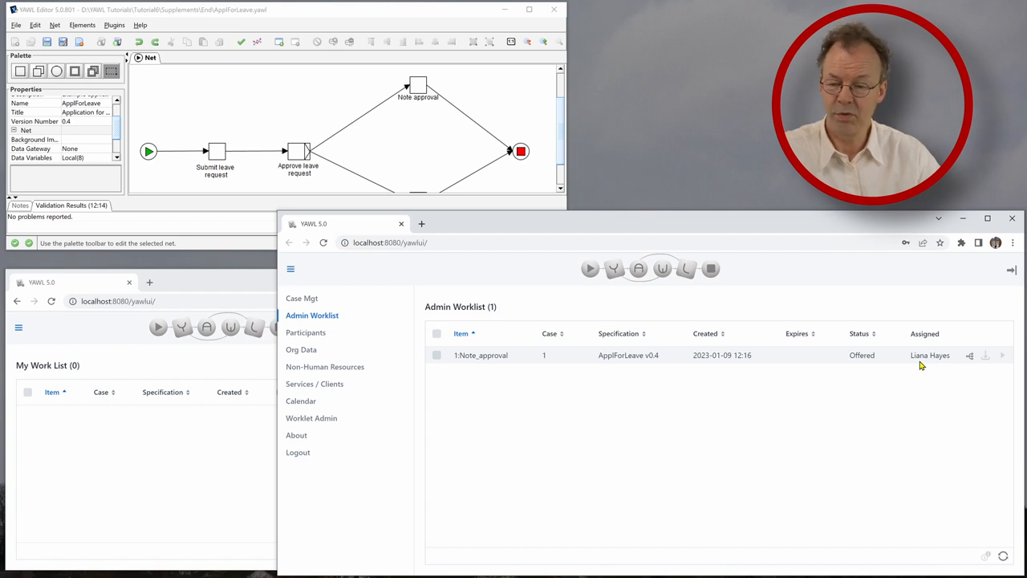
pyautogui.moveTo(886, 451)
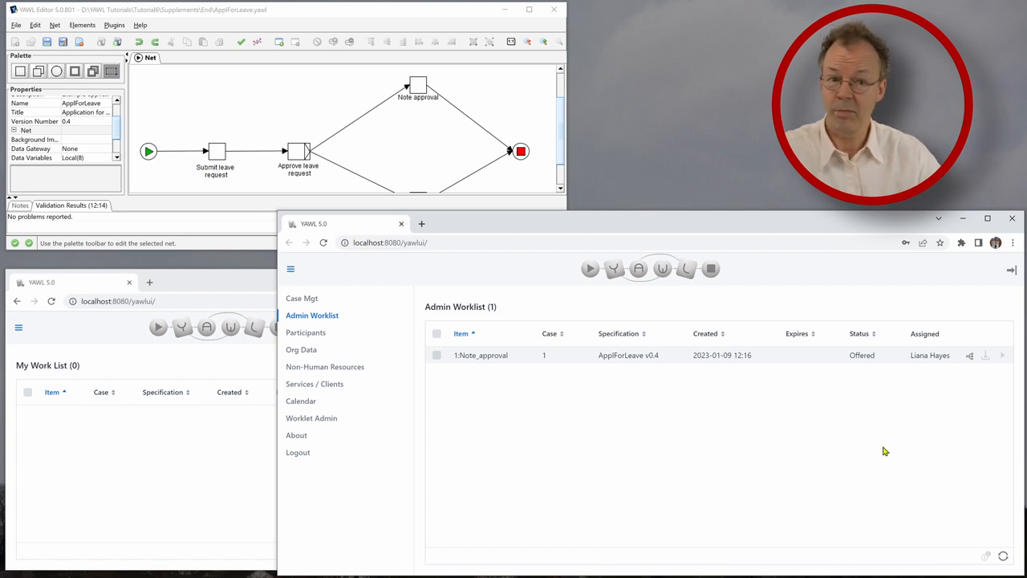
pyautogui.moveTo(469, 480)
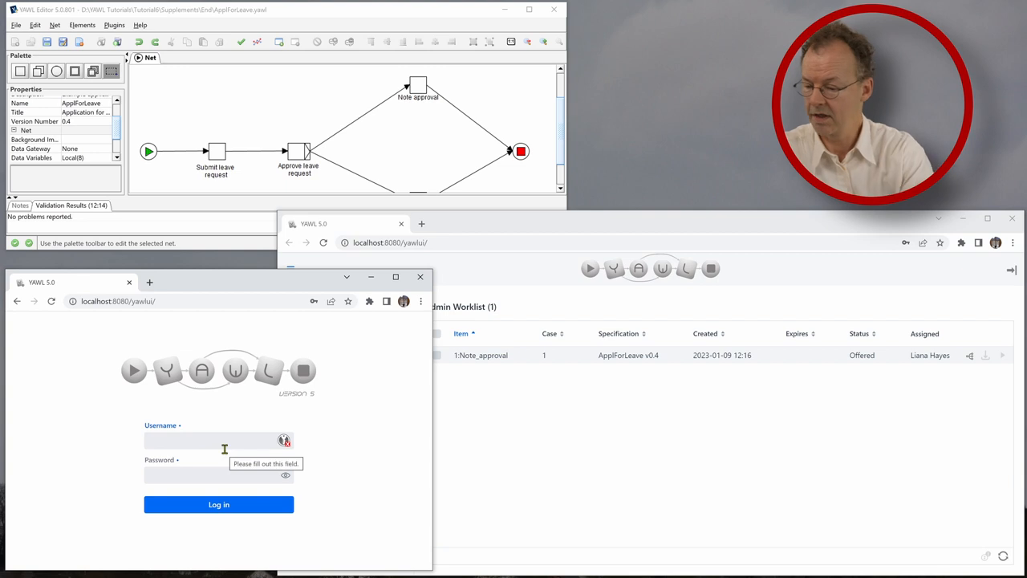
# Log back in as requester 'lha' and start case 1's Note_approval work item
pyautogui.write('lha')
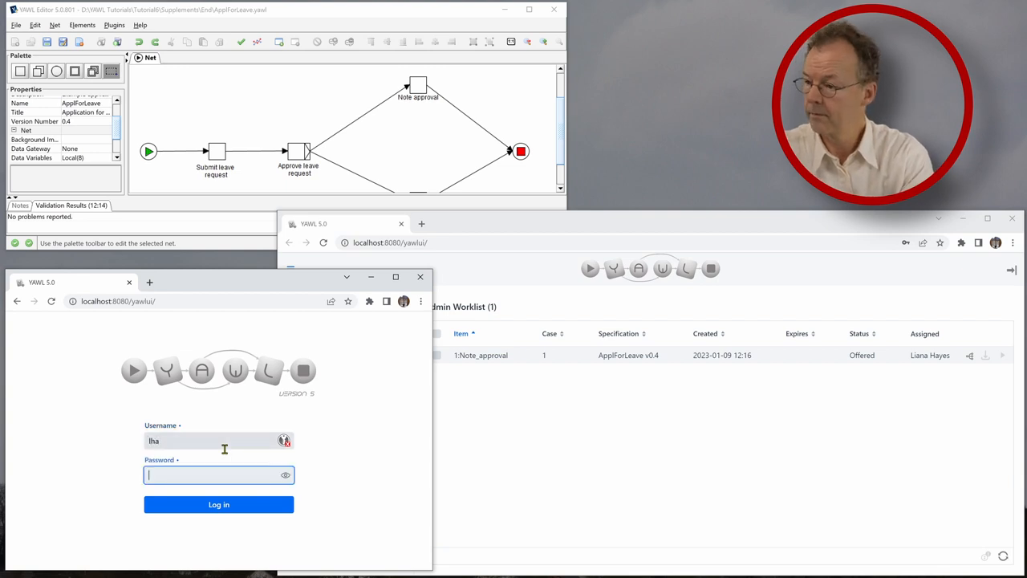
pyautogui.click(218, 504)
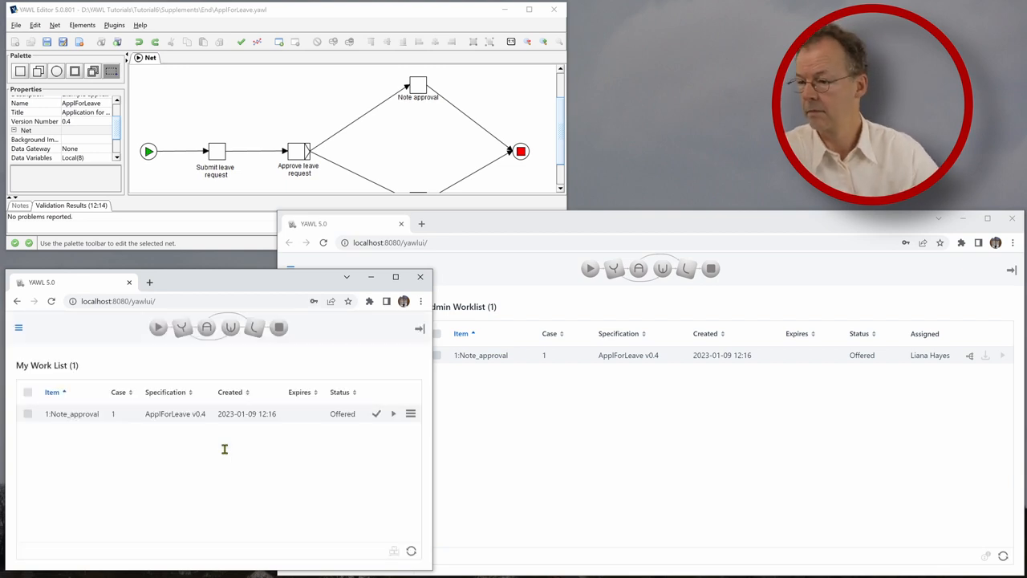
pyautogui.click(376, 415)
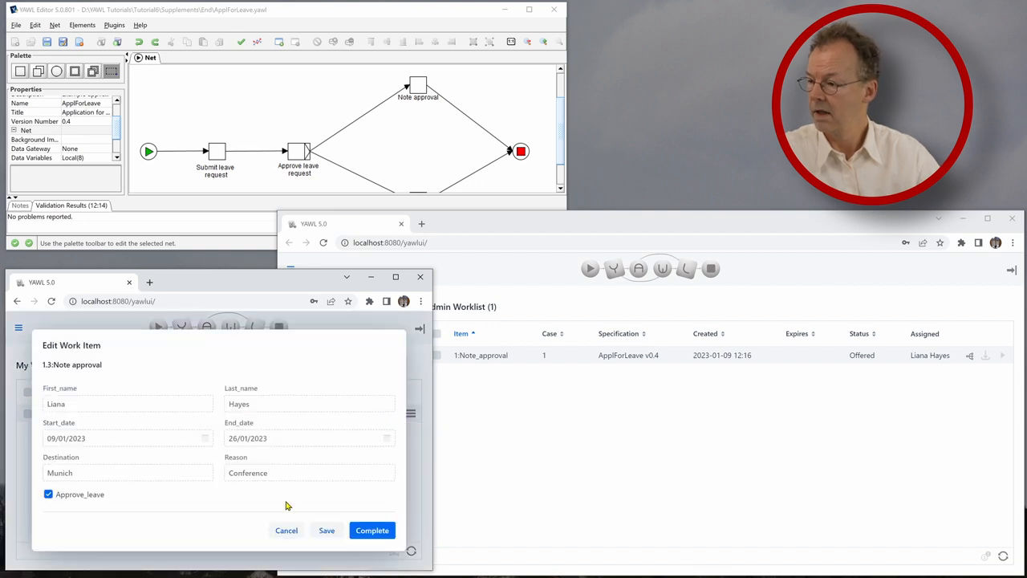
pyautogui.moveTo(112, 482)
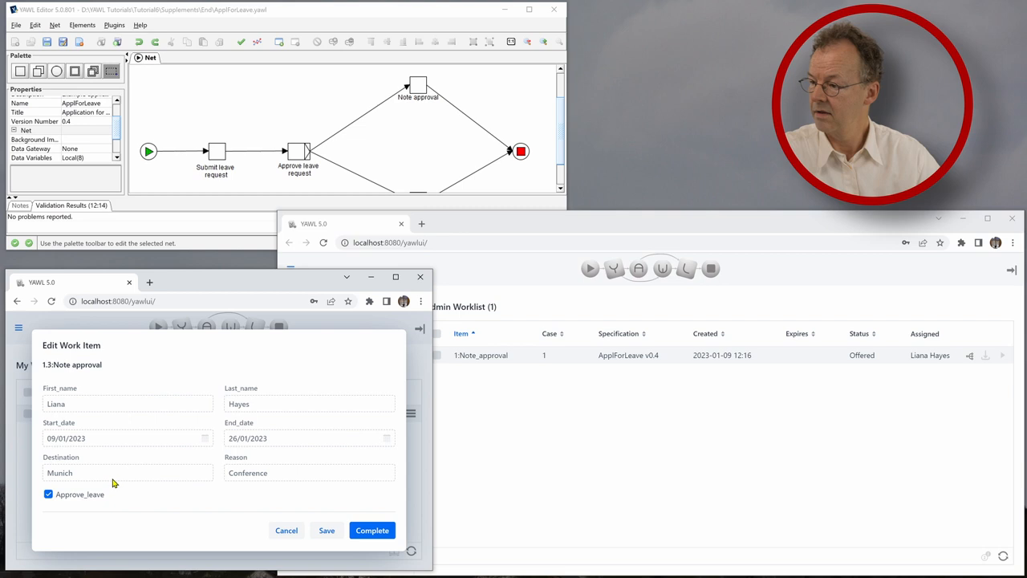
pyautogui.moveTo(238, 478)
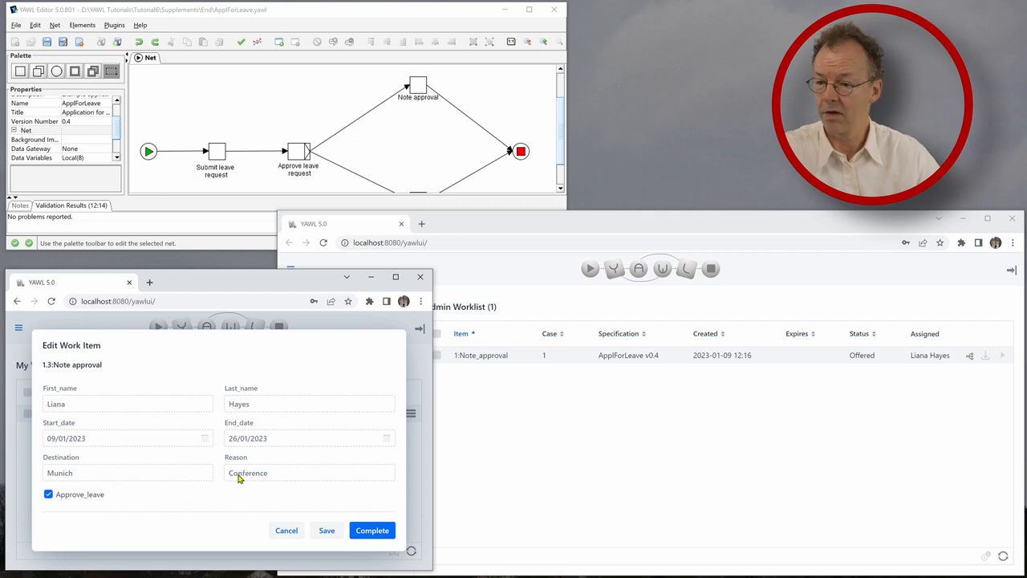
# Complete the Note_approval work item and bring the administrator window forward
pyautogui.click(372, 530)
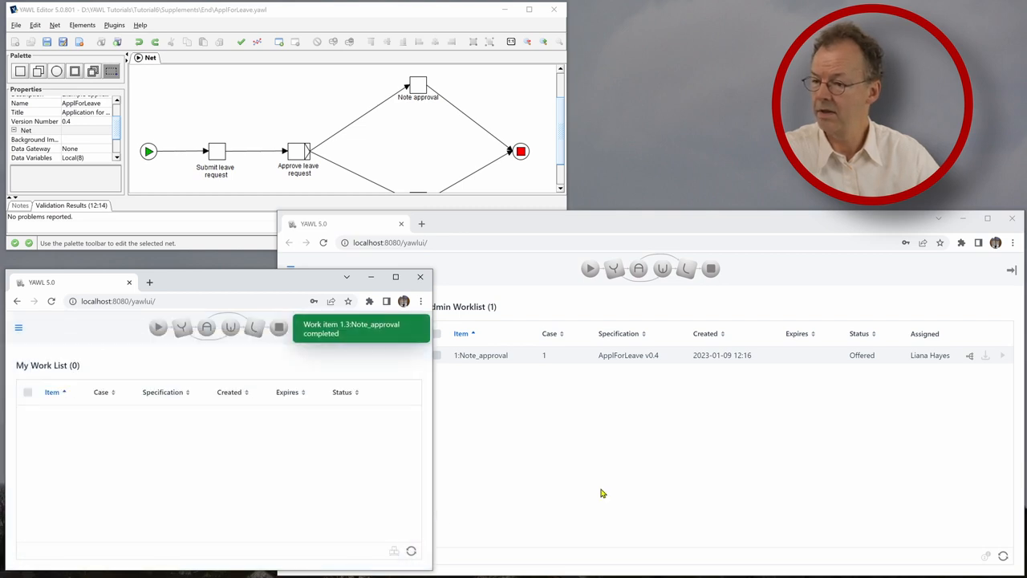
pyautogui.click(291, 270)
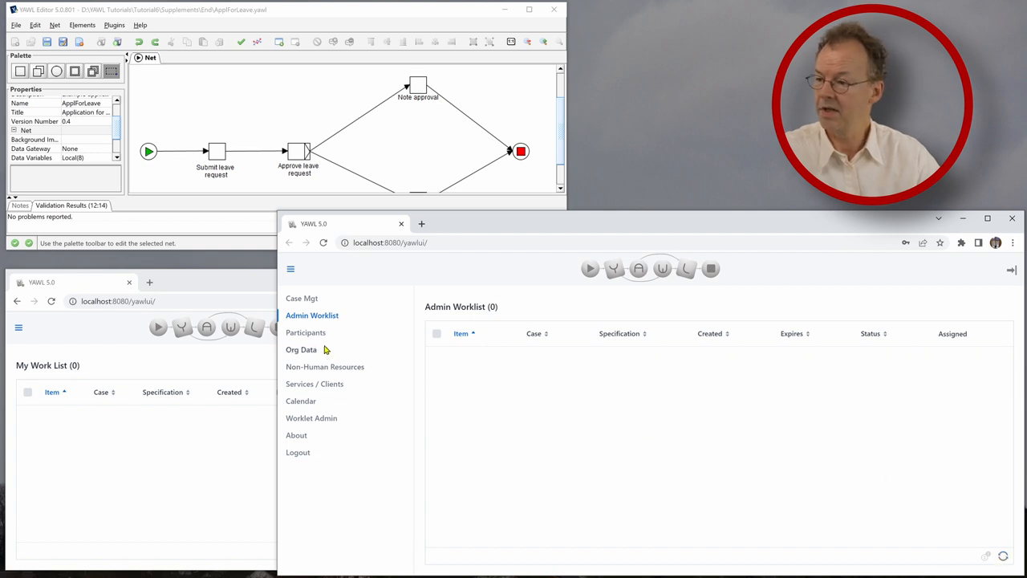
# Check Case Mgt confirms AppForLeave v0.4 loaded with no running cases
pyautogui.click(301, 297)
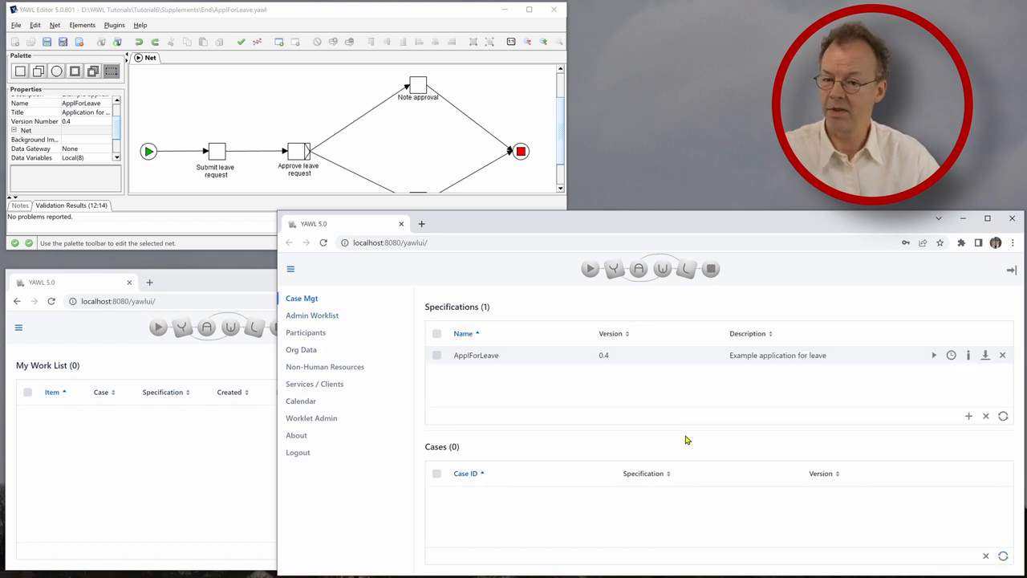
pyautogui.moveTo(684, 511)
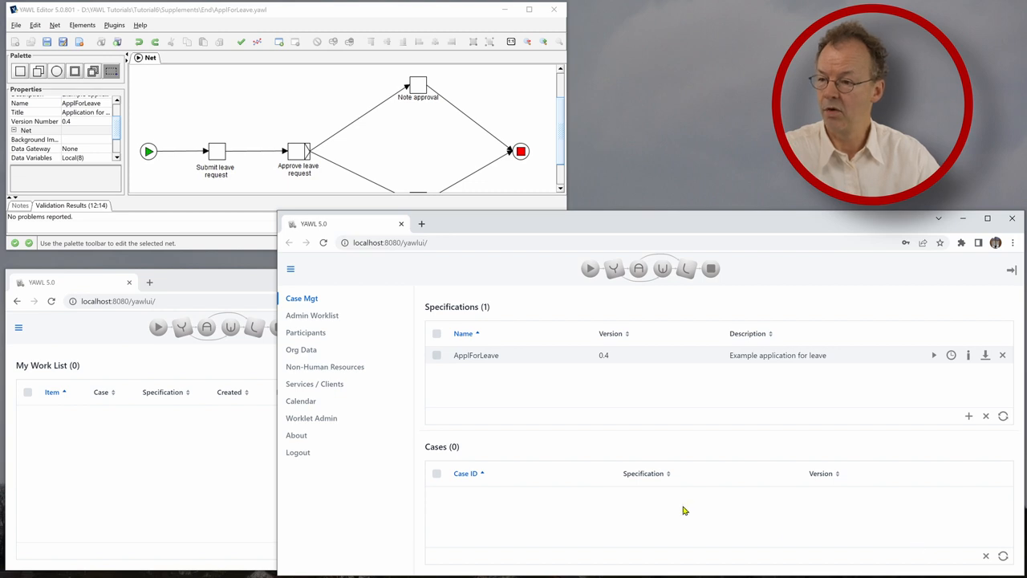